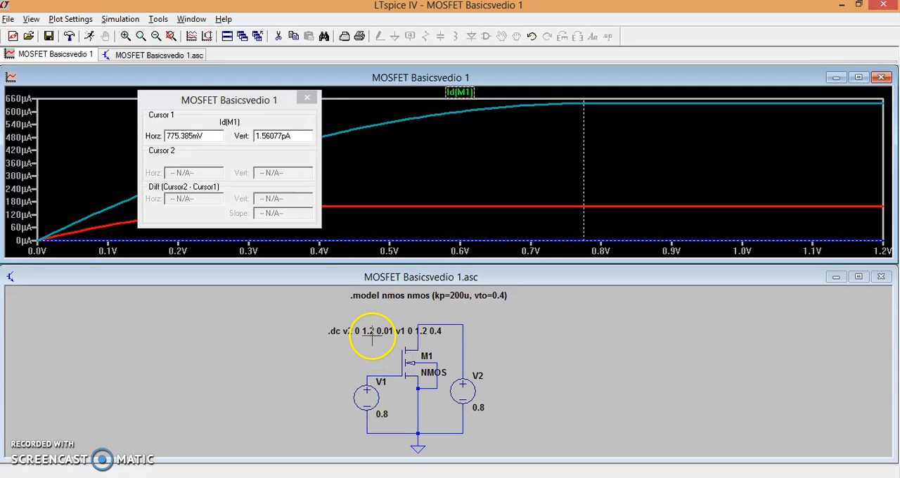
pyautogui.moveTo(318, 329)
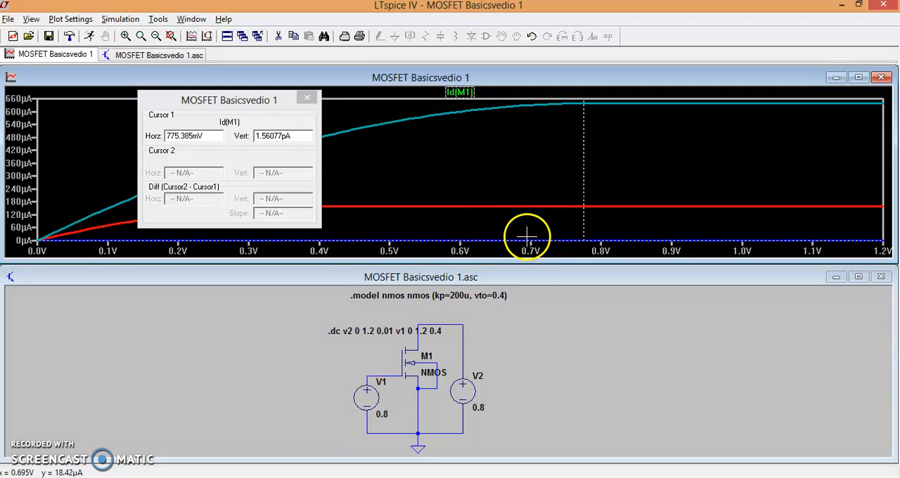
pyautogui.moveTo(568, 132)
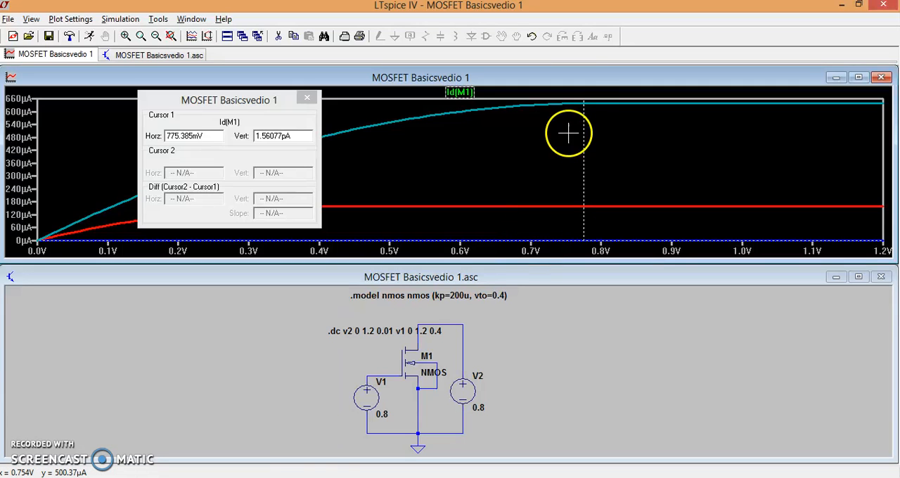
pyautogui.moveTo(360, 317)
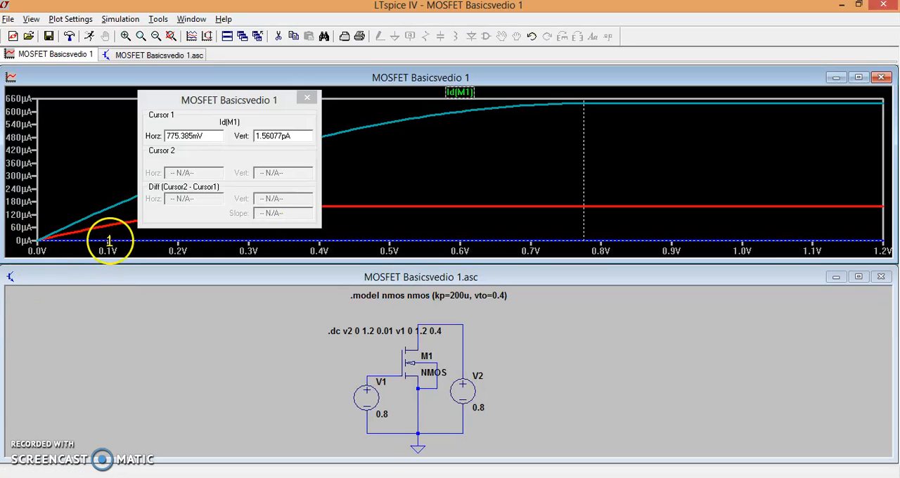
pyautogui.moveTo(873, 247)
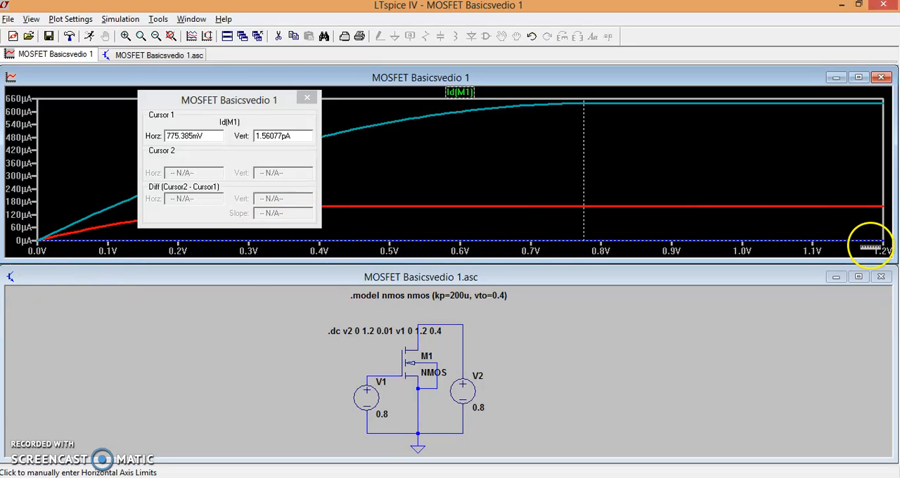
pyautogui.moveTo(408, 366)
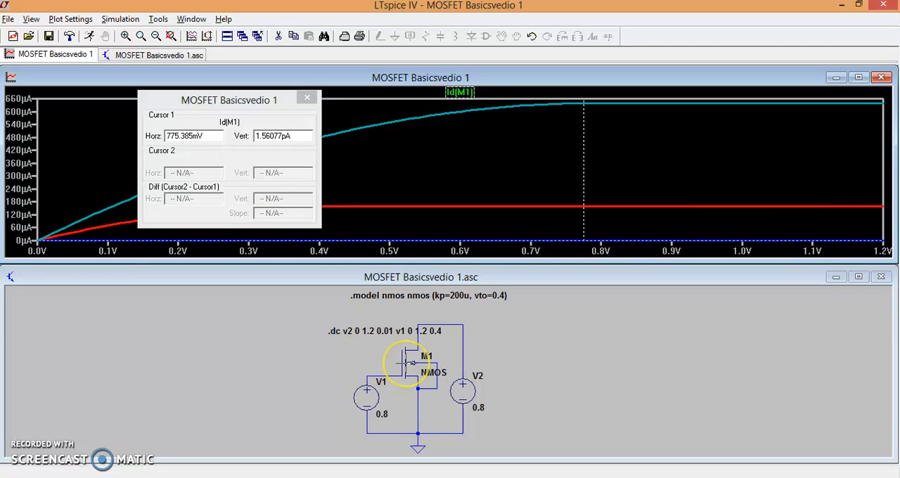
# - Set M1's width to 200u and read the doubled drain current near 0.88 V with the cursor
pyautogui.doubleClick(411, 364)
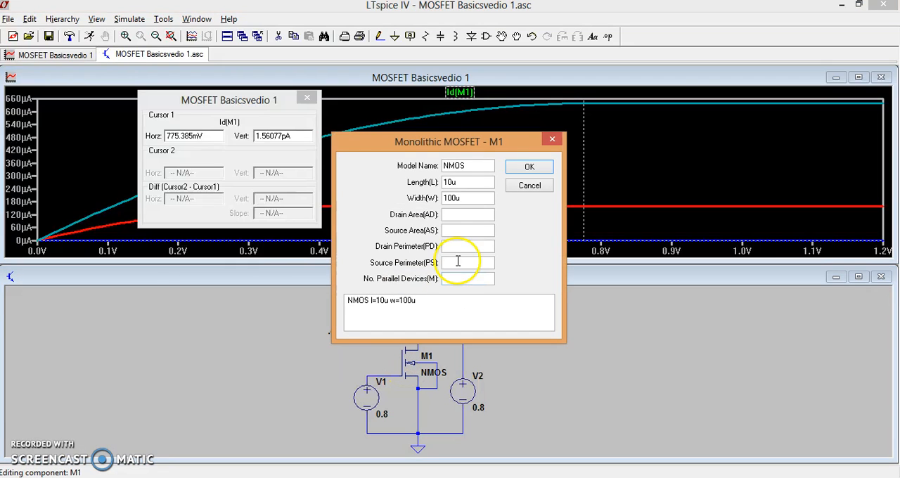
pyautogui.click(467, 197)
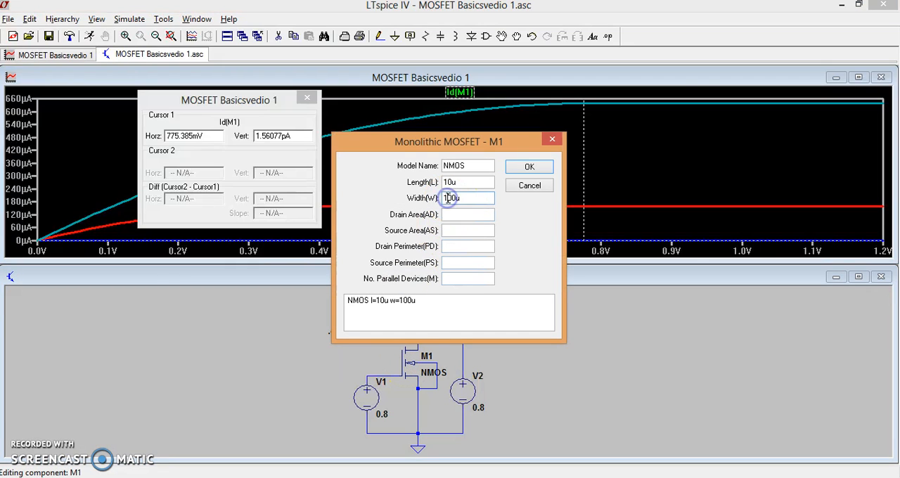
pyautogui.write('200u')
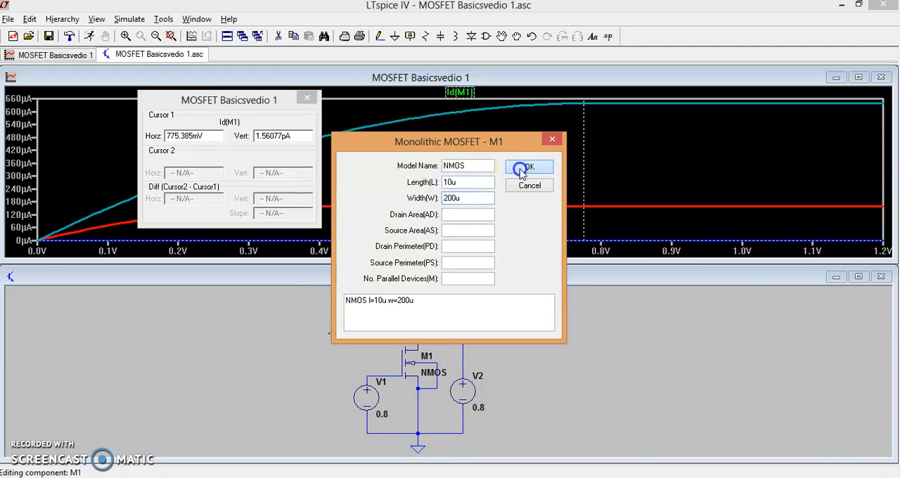
pyautogui.click(529, 168)
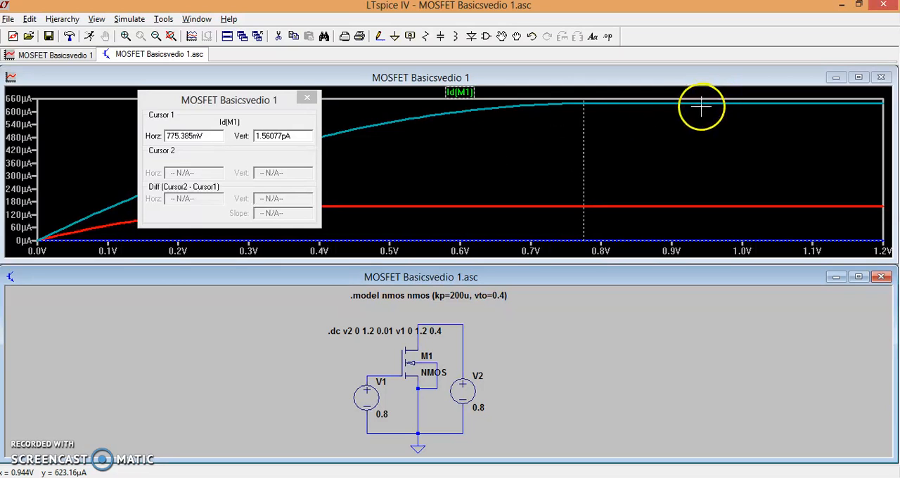
pyautogui.moveTo(336, 137)
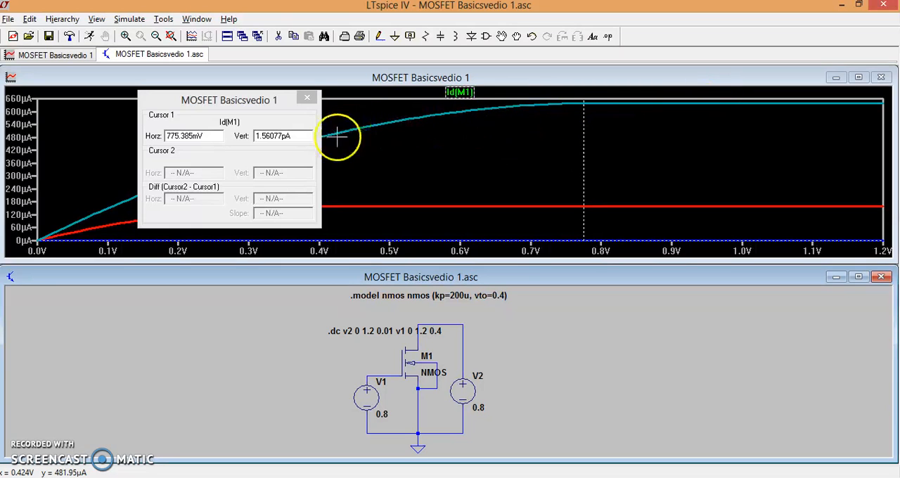
pyautogui.moveTo(594, 130)
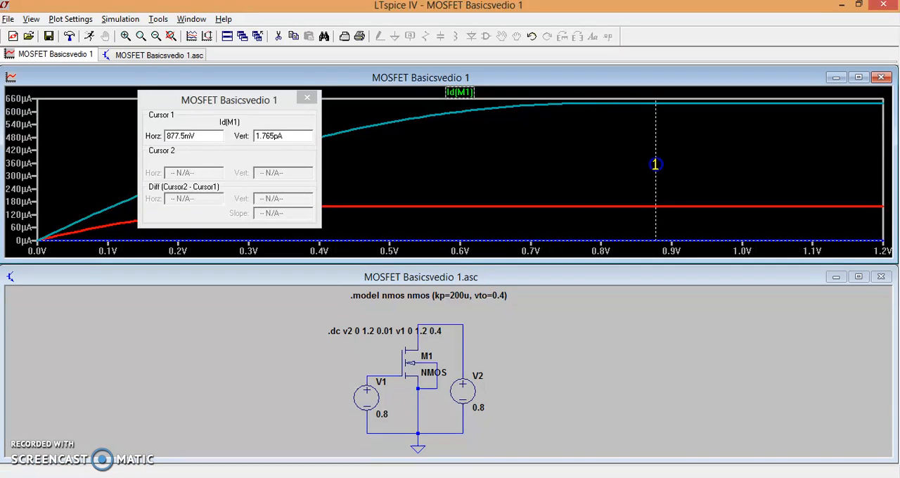
pyautogui.moveTo(655, 163); pyautogui.dragTo(658, 164)
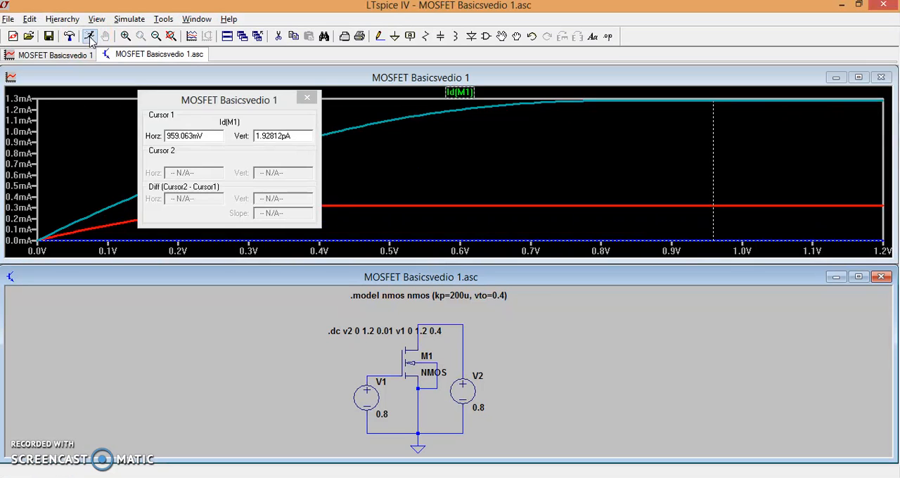
pyautogui.moveTo(321, 141)
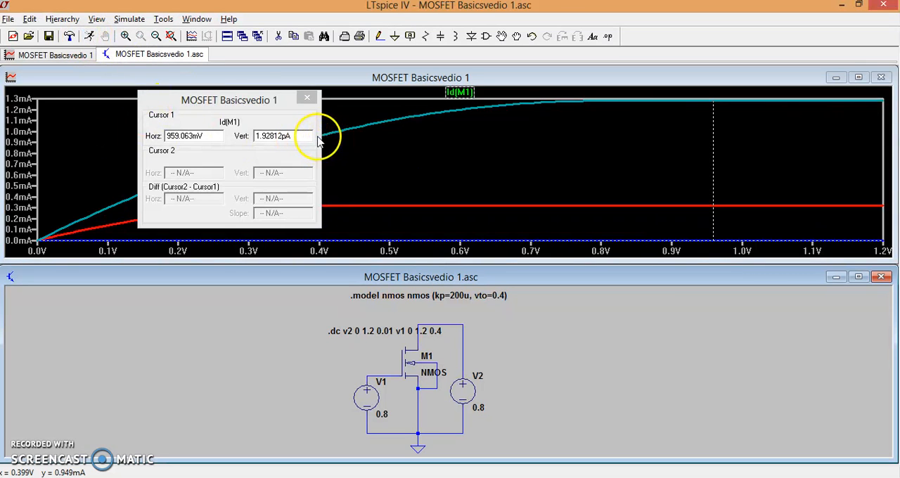
pyautogui.moveTo(501, 145)
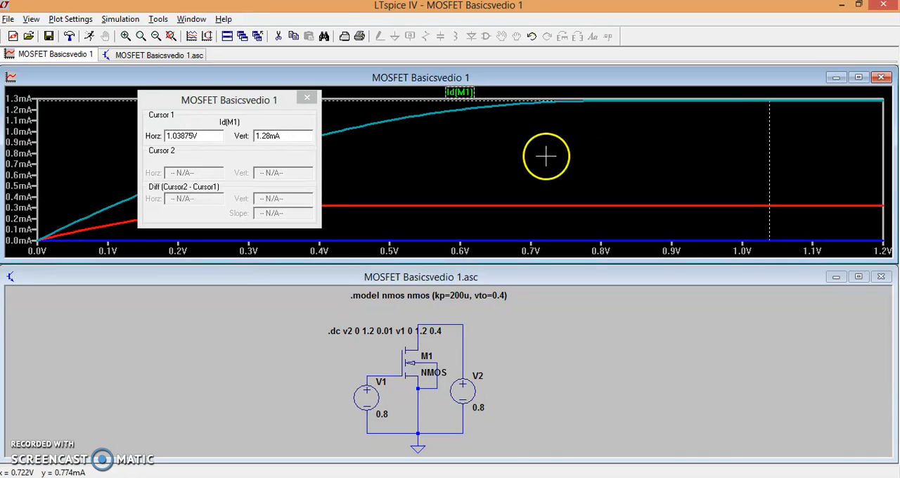
pyautogui.moveTo(484, 191)
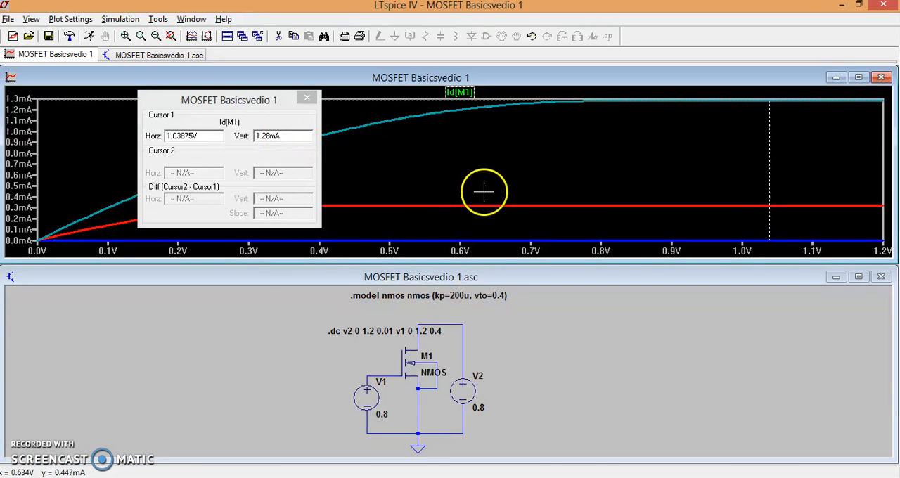
pyautogui.moveTo(419, 332)
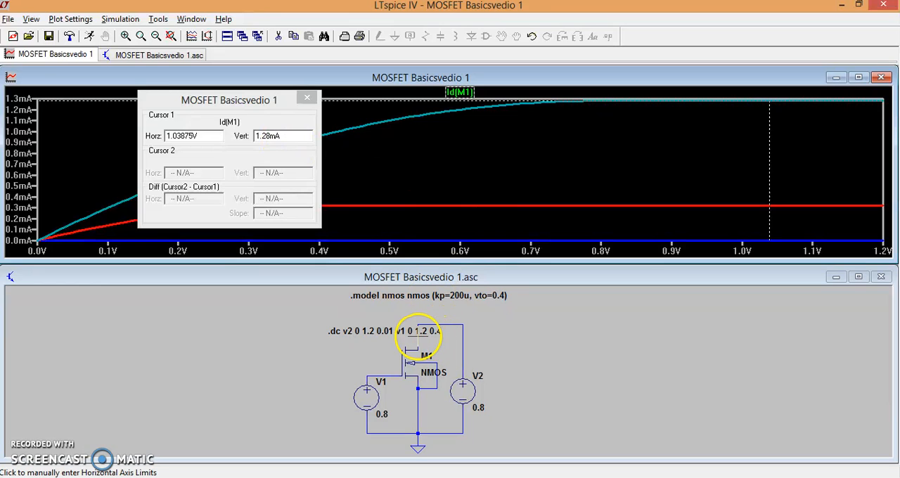
pyautogui.moveTo(208, 197)
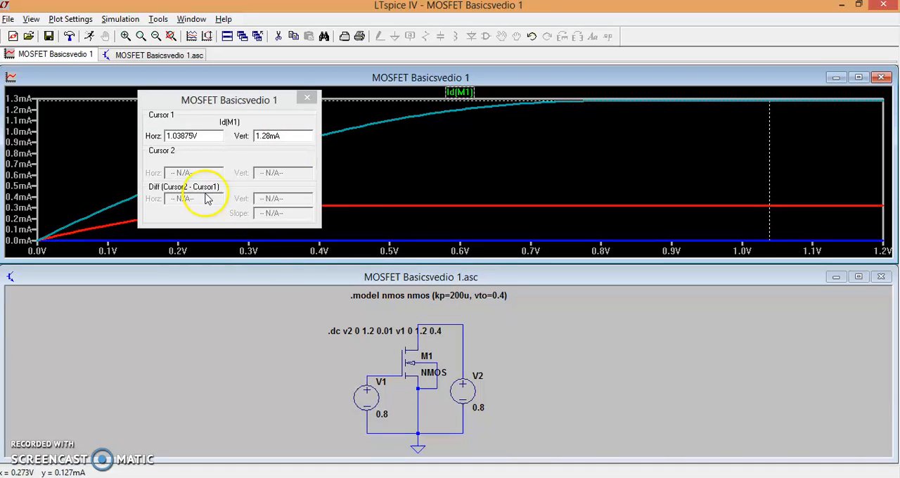
pyautogui.moveTo(373, 290)
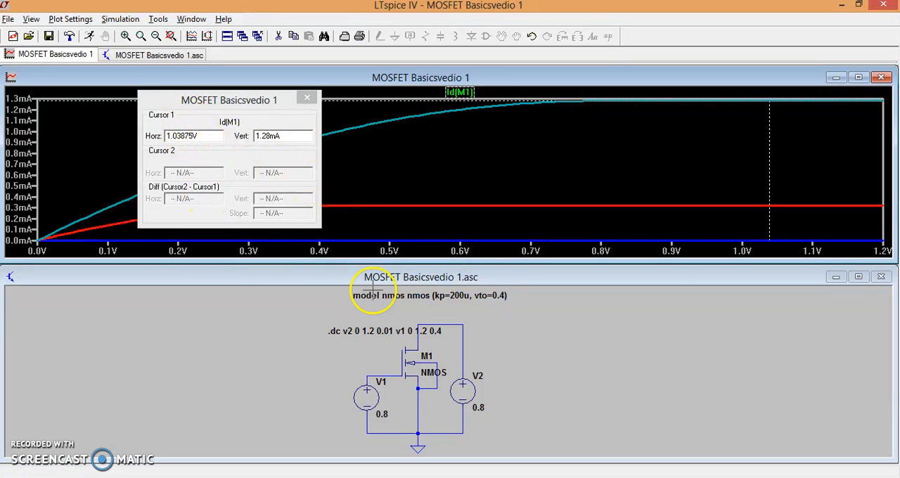
pyautogui.moveTo(439, 147)
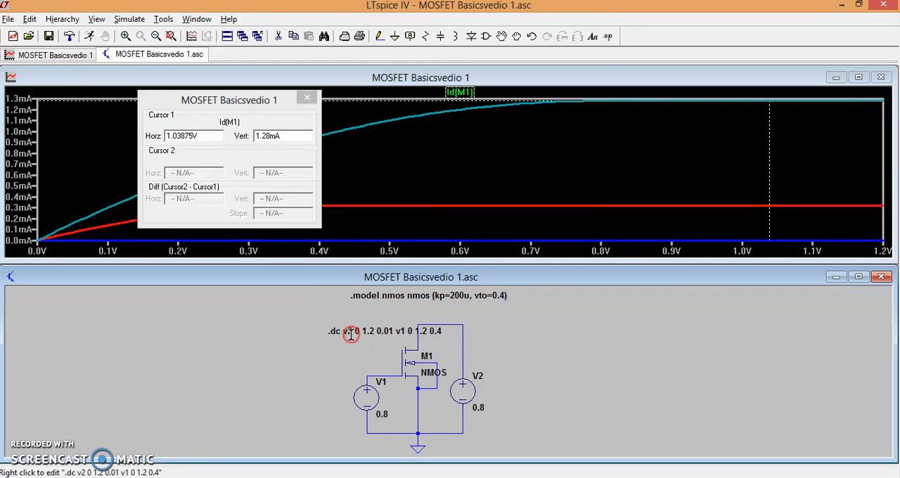
# - Change the .dc sweep increment from 0.4 to 0.2 V so V1 steps 0 to 1.2 in 0.2
pyautogui.doubleClick(352, 333)
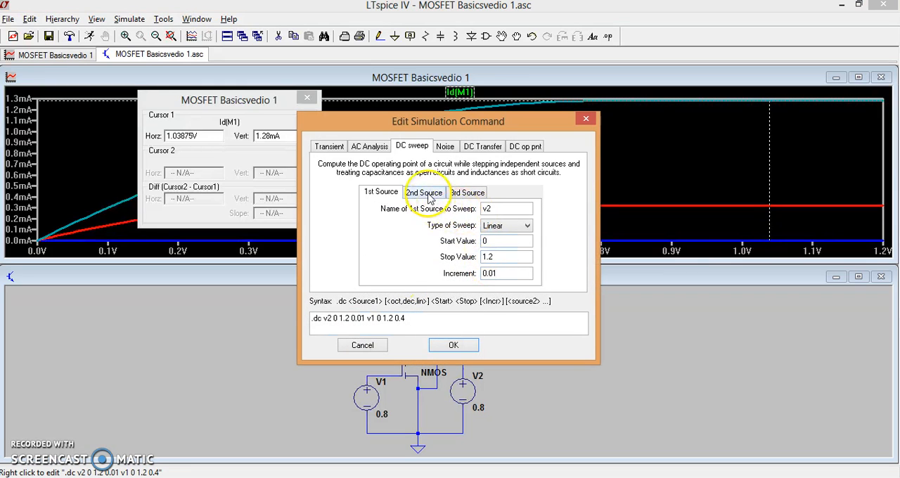
pyautogui.click(425, 191)
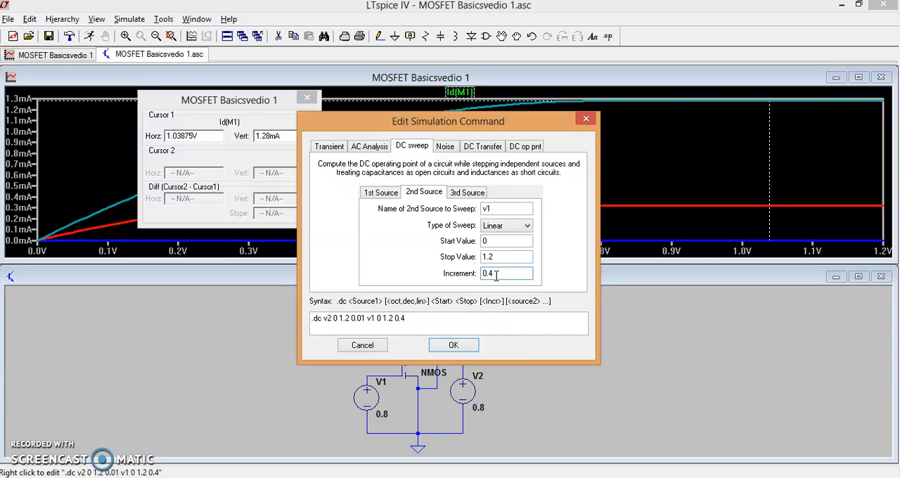
pyautogui.press('BackSpace')
pyautogui.write('2')
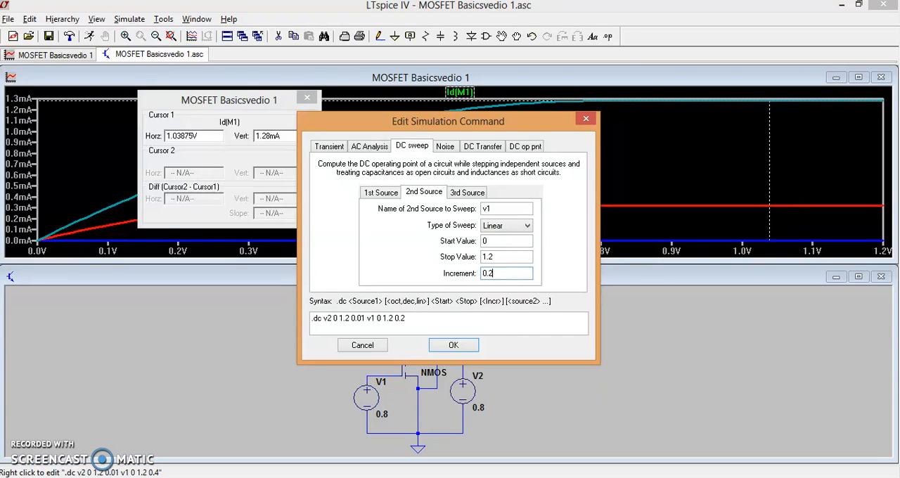
pyautogui.click(453, 345)
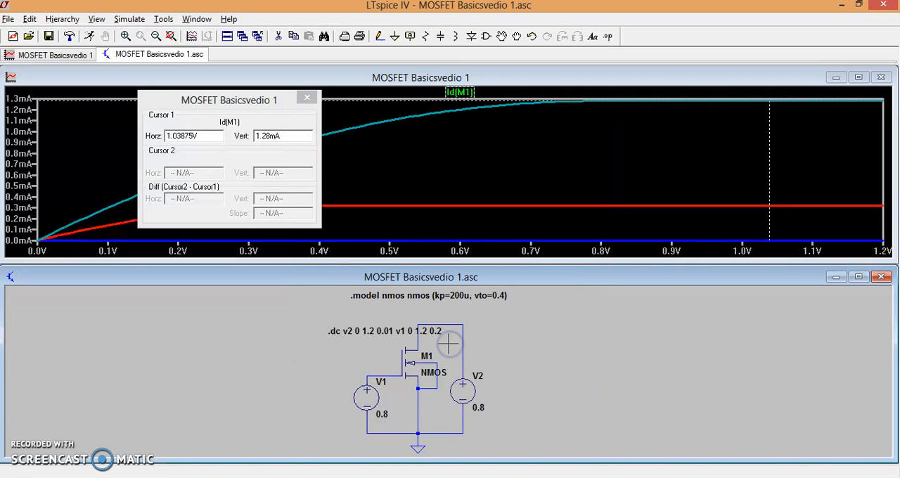
pyautogui.moveTo(141, 32)
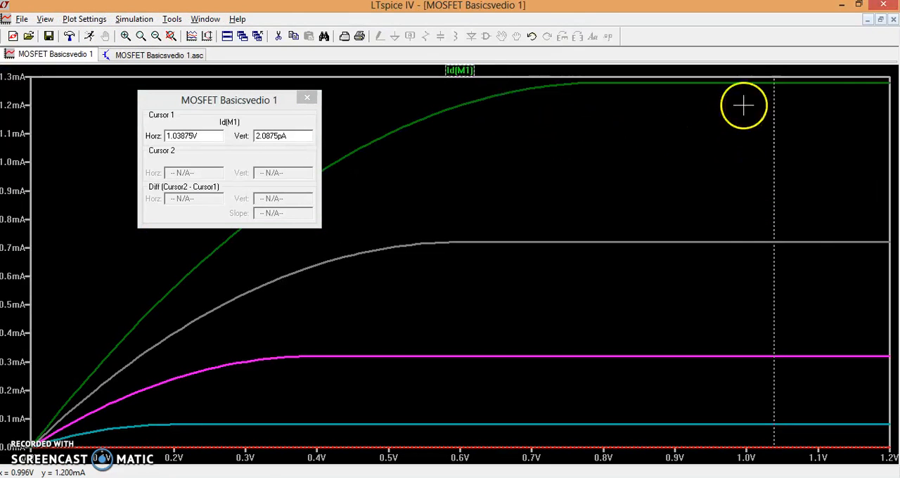
pyautogui.moveTo(871, 72)
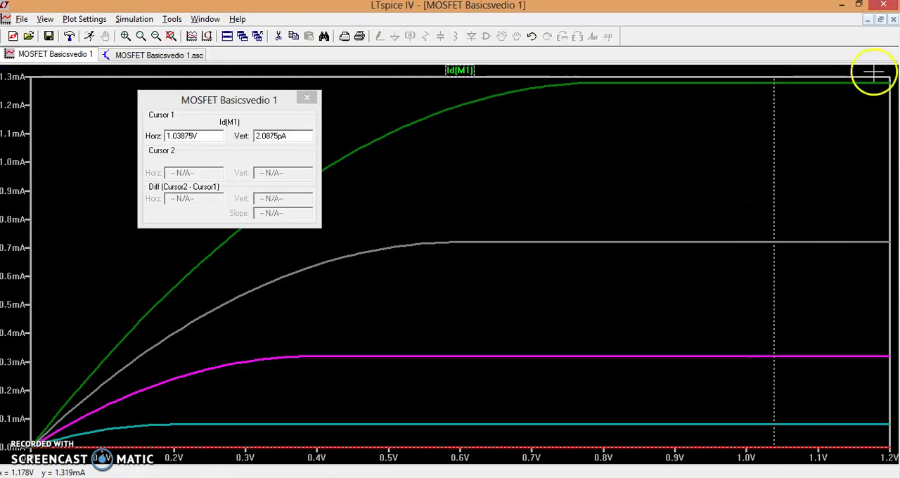
pyautogui.moveTo(844, 84)
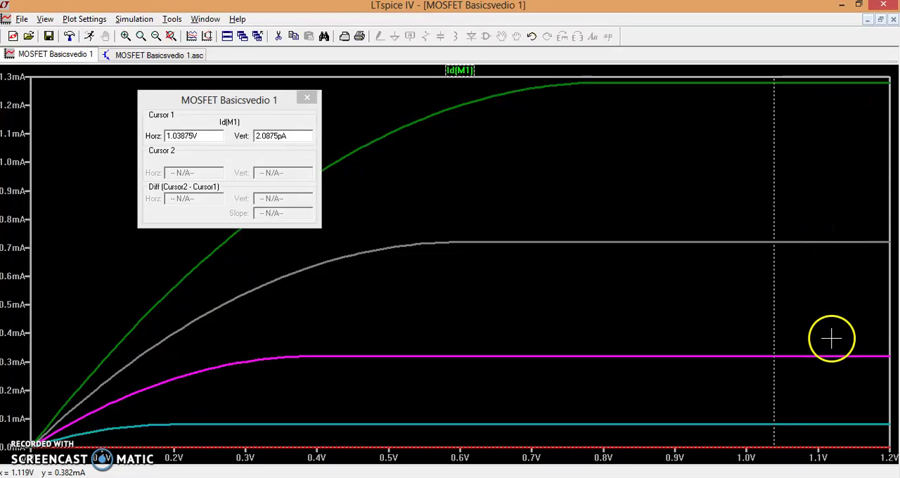
pyautogui.moveTo(825, 423)
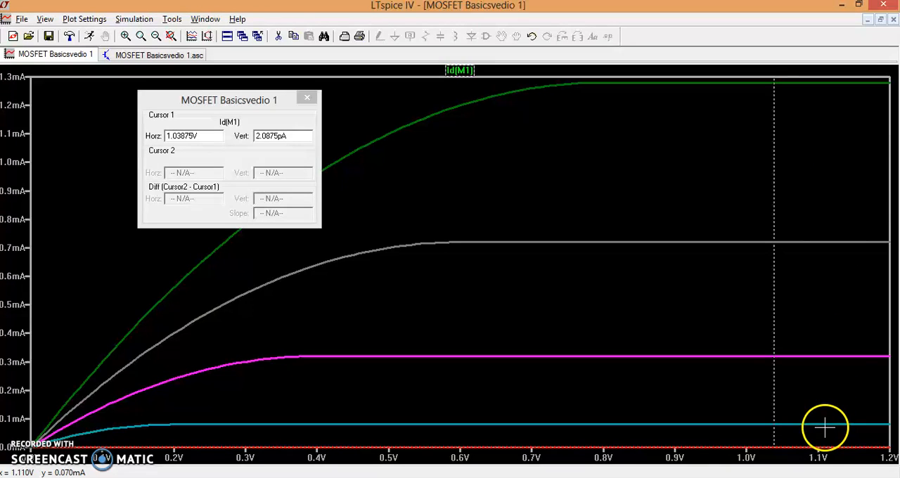
pyautogui.moveTo(822, 439)
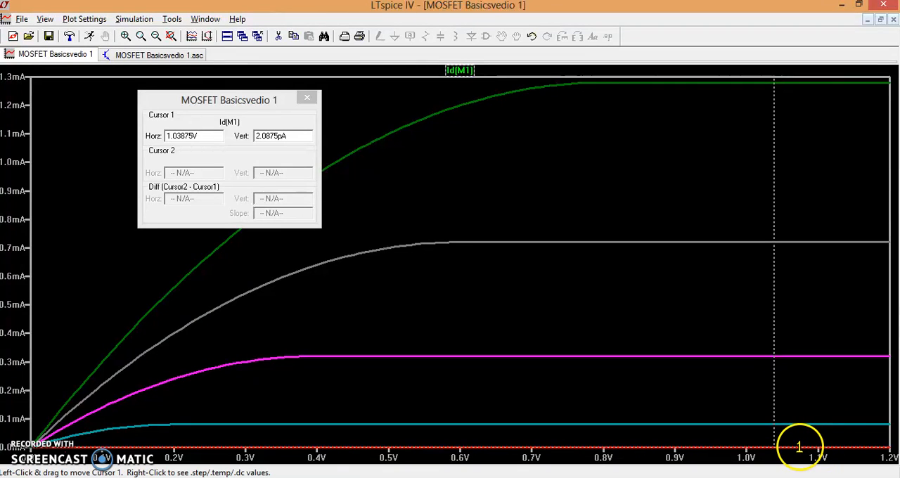
pyautogui.moveTo(802, 422)
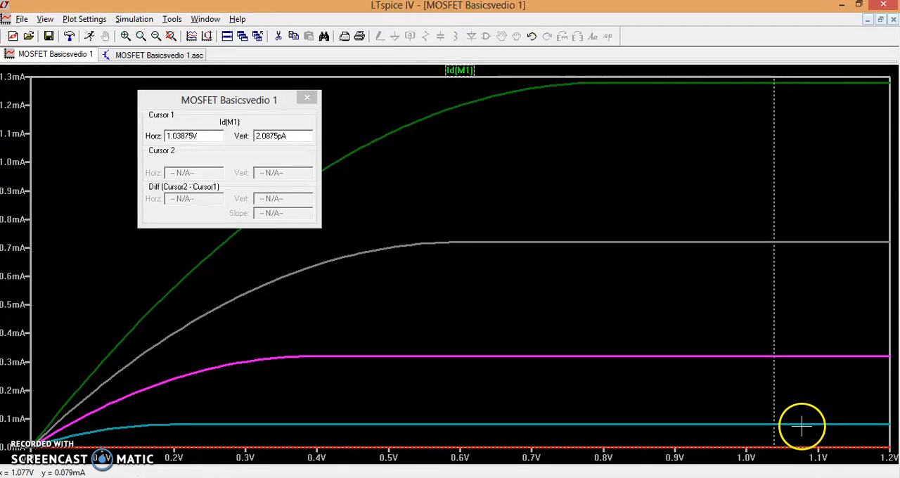
pyautogui.moveTo(809, 253)
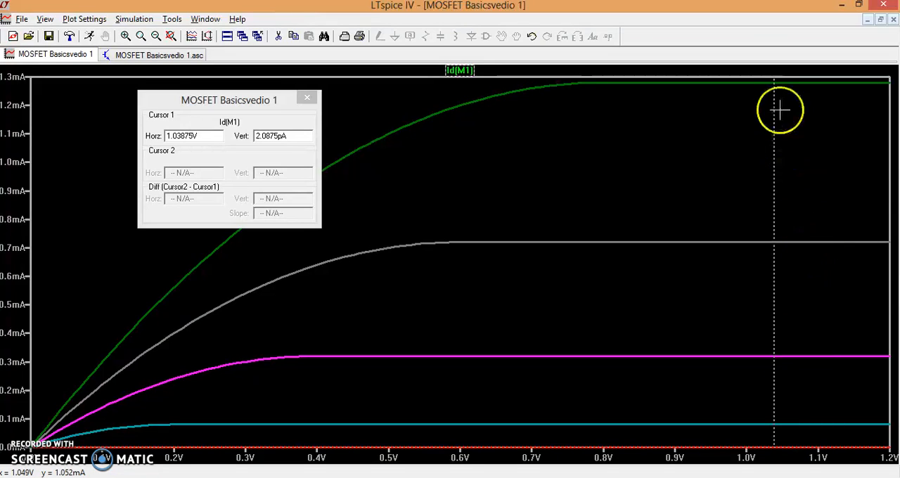
pyautogui.moveTo(761, 428)
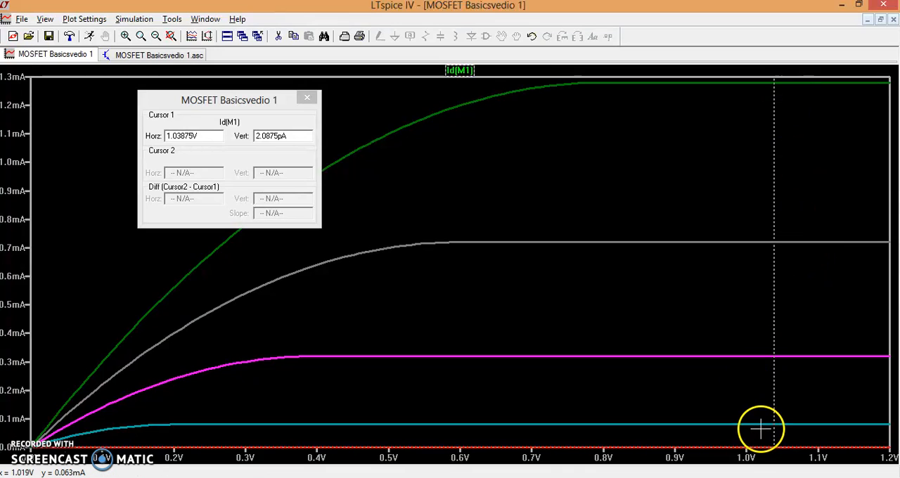
pyautogui.moveTo(772, 338)
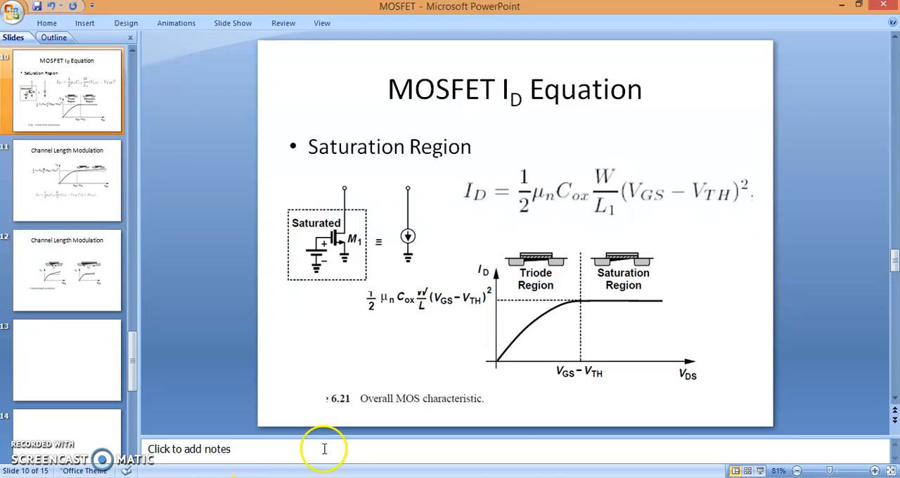
pyautogui.moveTo(633, 211)
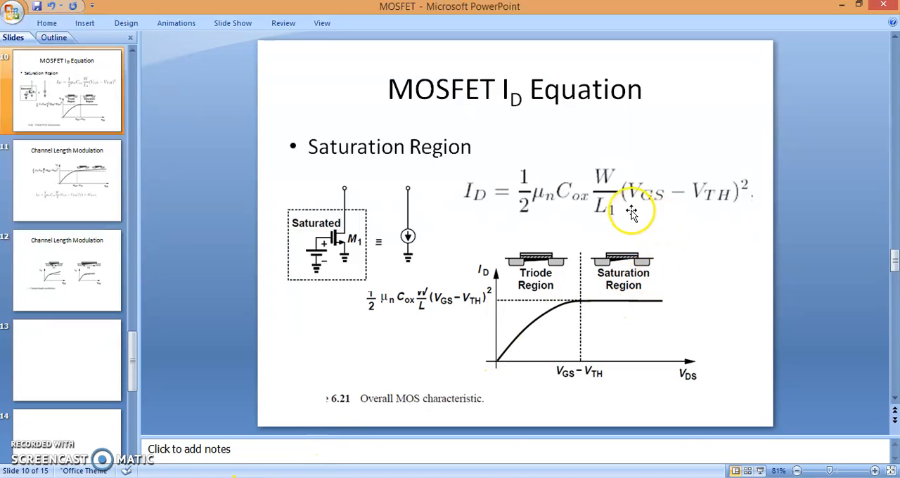
pyautogui.moveTo(650, 195)
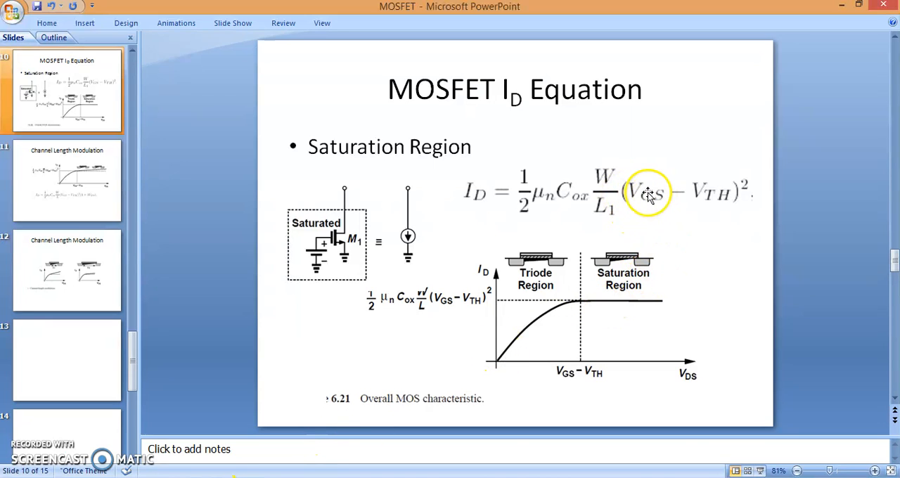
pyautogui.click(650, 195)
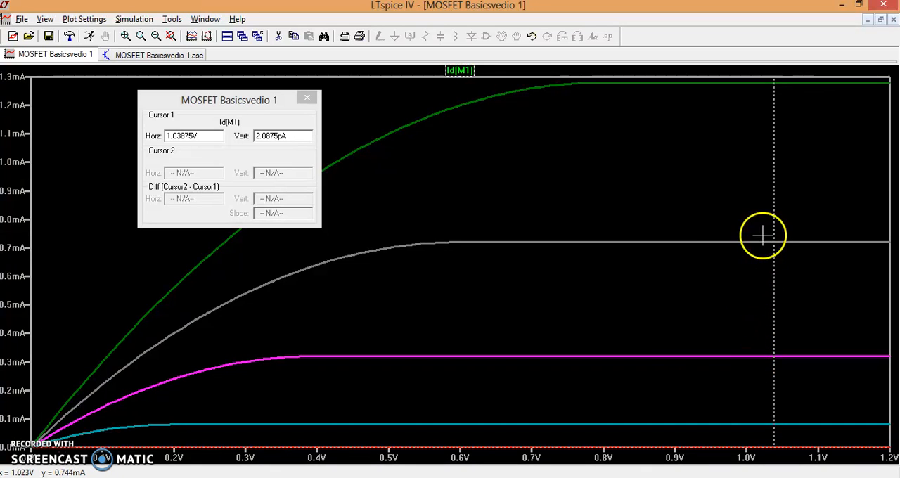
pyautogui.moveTo(768, 89)
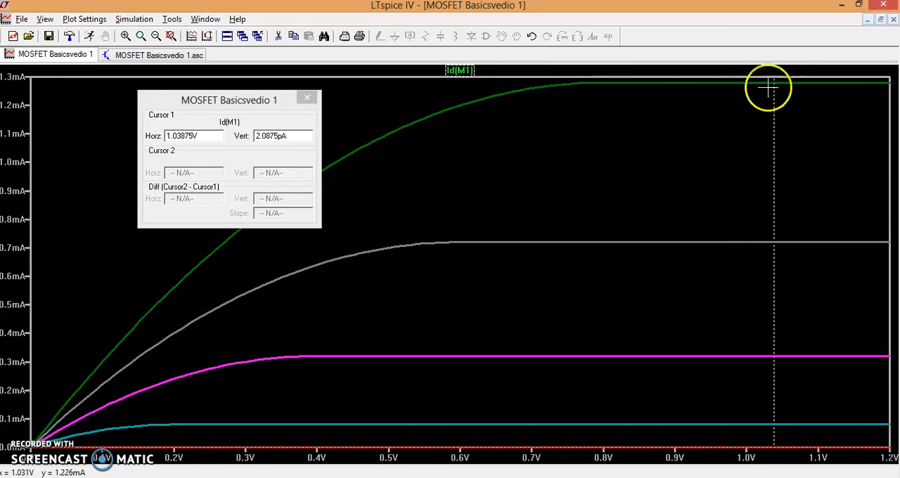
pyautogui.moveTo(169, 456)
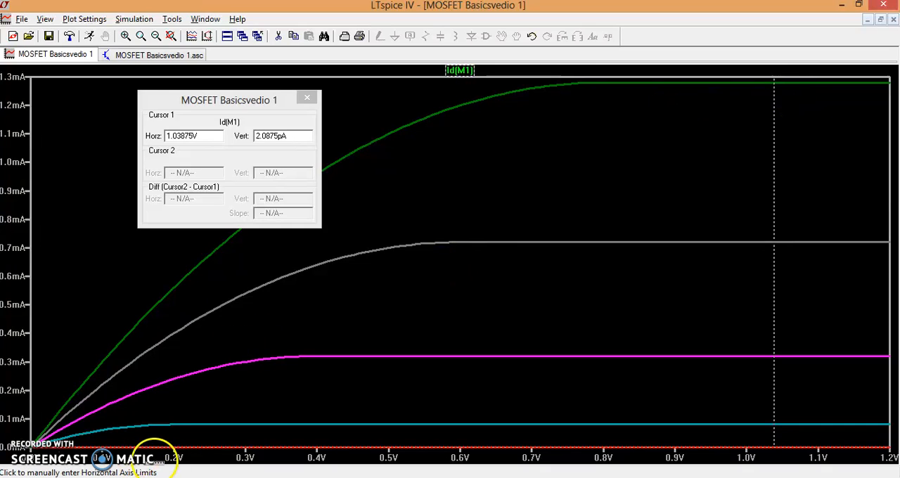
pyautogui.moveTo(98, 461)
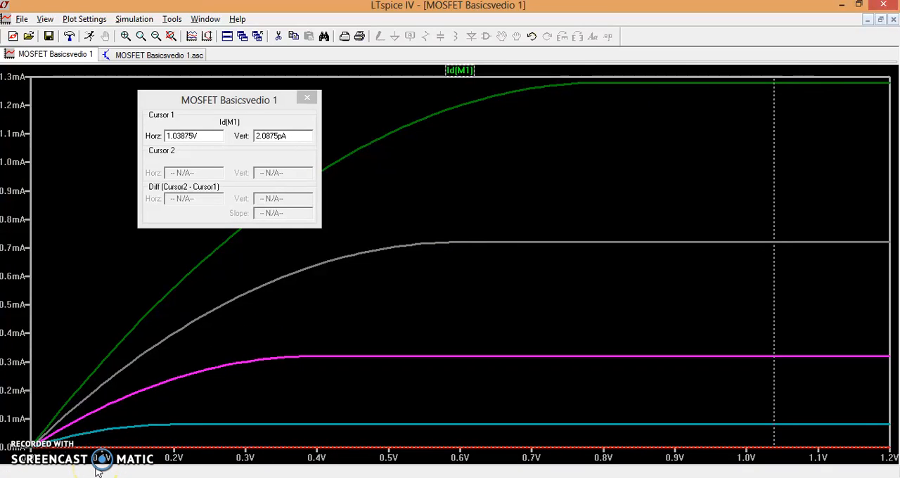
pyautogui.moveTo(462, 197)
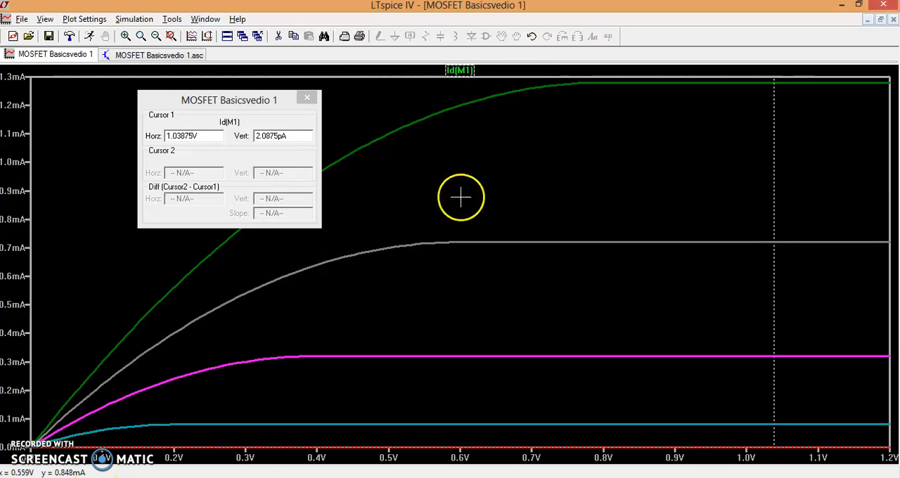
pyautogui.moveTo(543, 405)
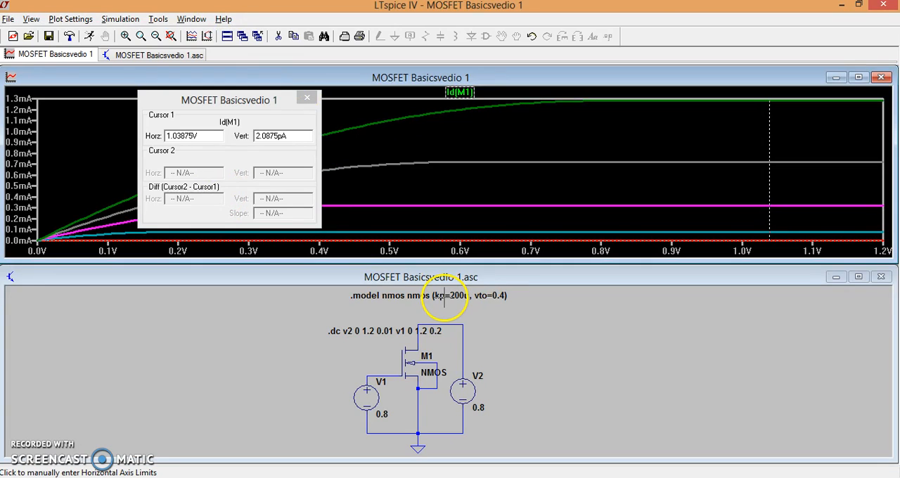
# - Append lambda=0.1 to the NMOS .model line, giving (kp=200u, vto=0.4, lambda=0.1)
pyautogui.doubleClick(440, 296)
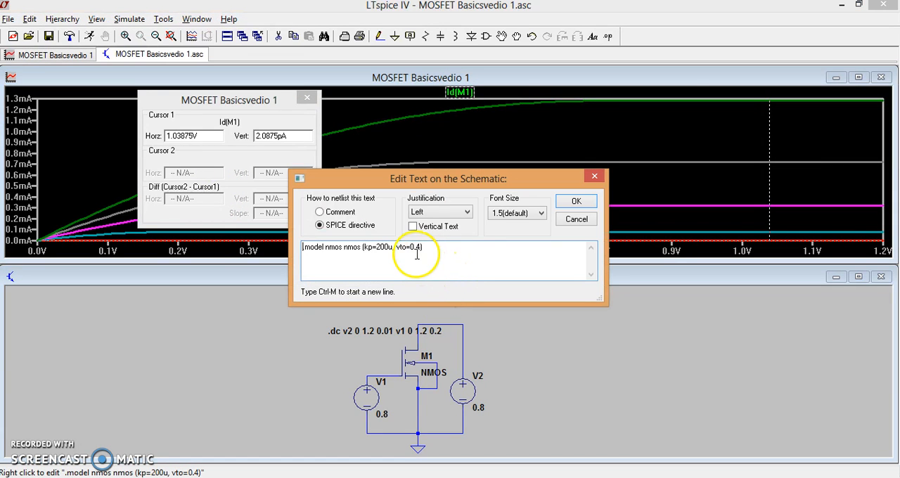
pyautogui.doubleClick(408, 248)
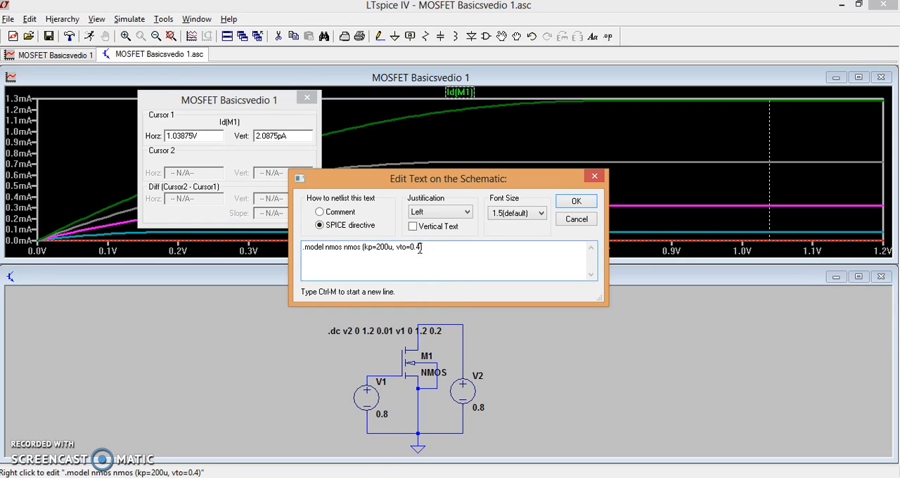
pyautogui.write('.')
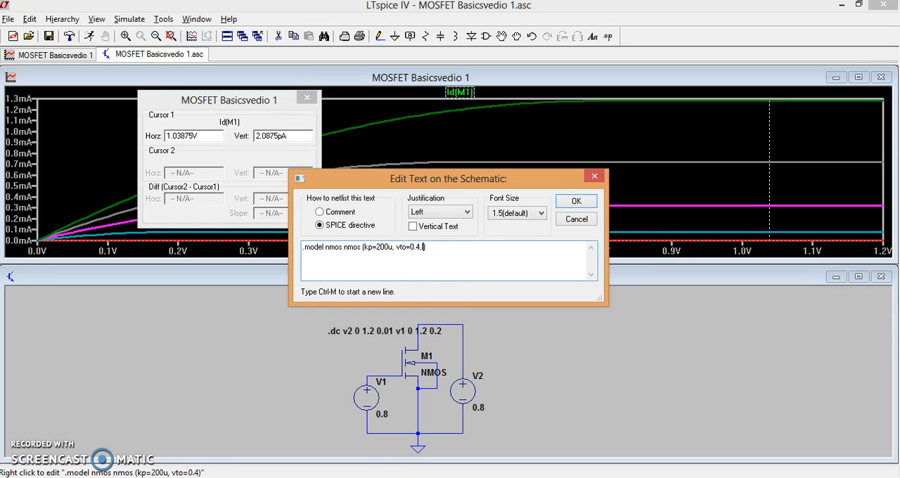
pyautogui.write(',lambda=')
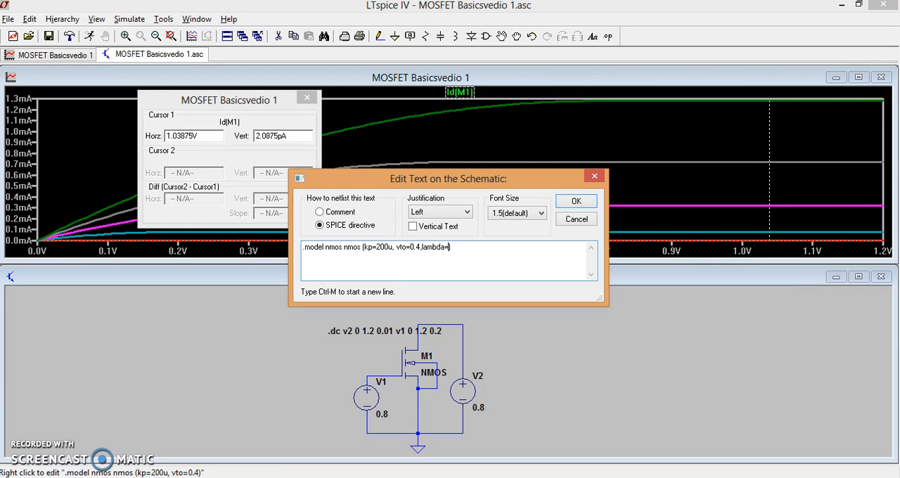
pyautogui.write('0)')
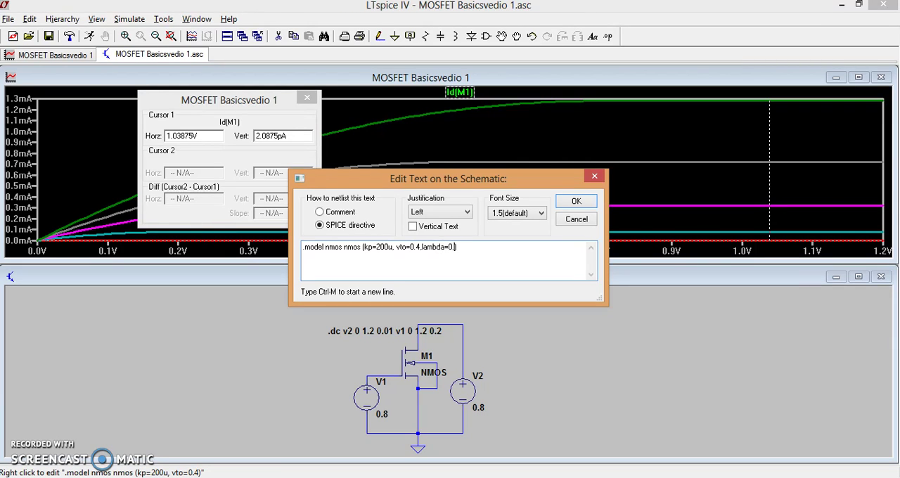
pyautogui.write('1')
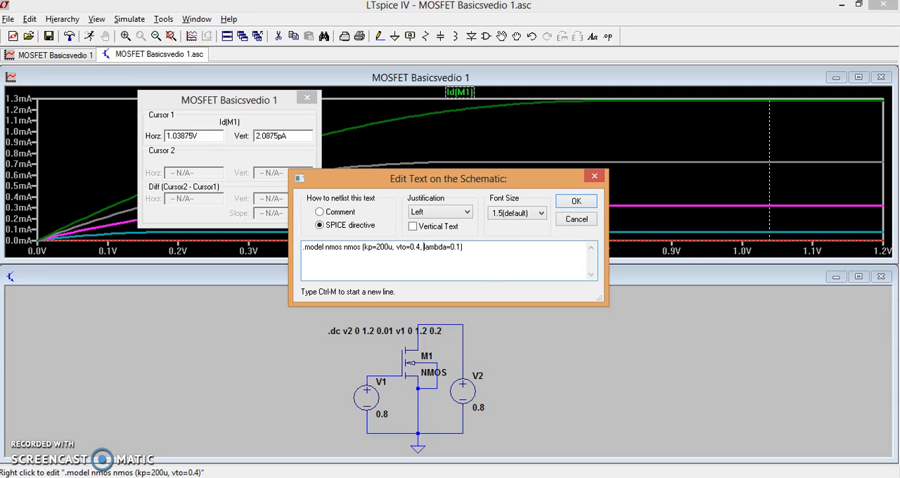
pyautogui.moveTo(512, 242)
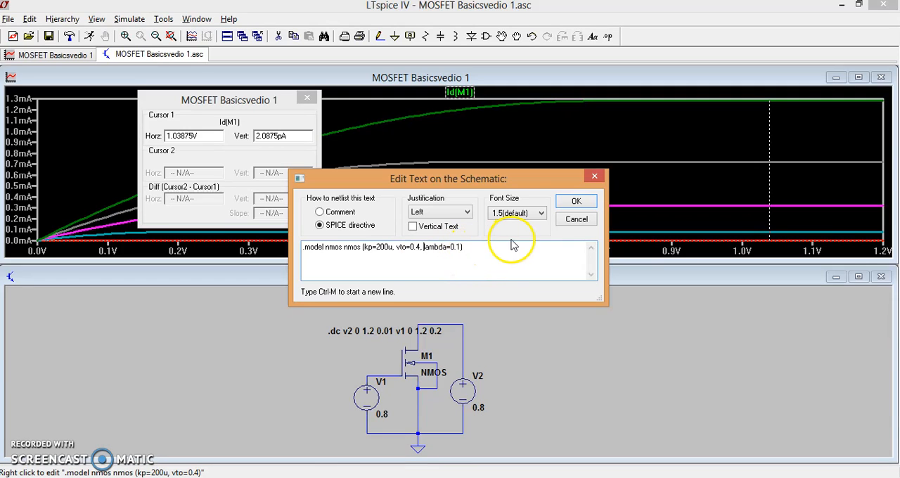
pyautogui.moveTo(578, 203)
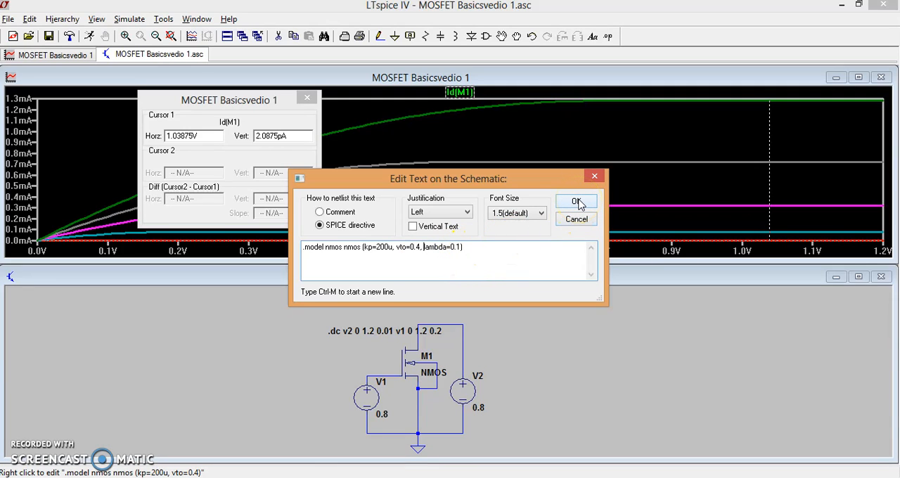
pyautogui.click(577, 203)
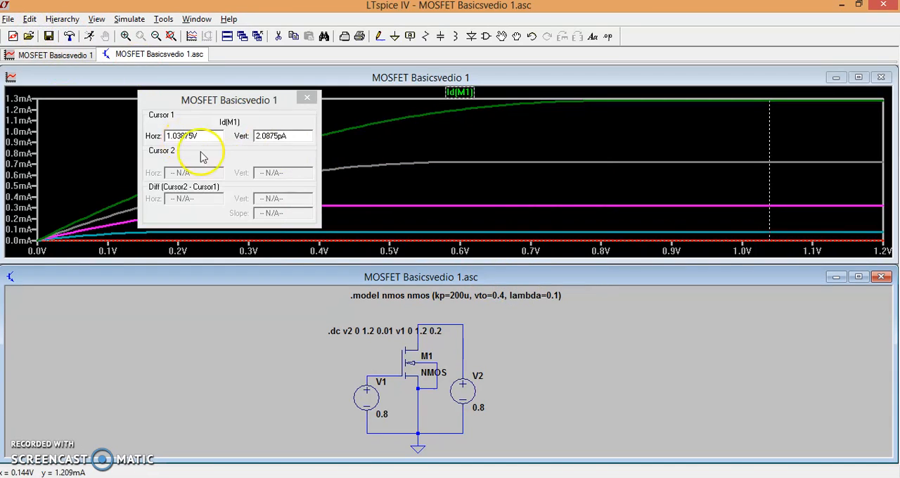
pyautogui.moveTo(391, 332)
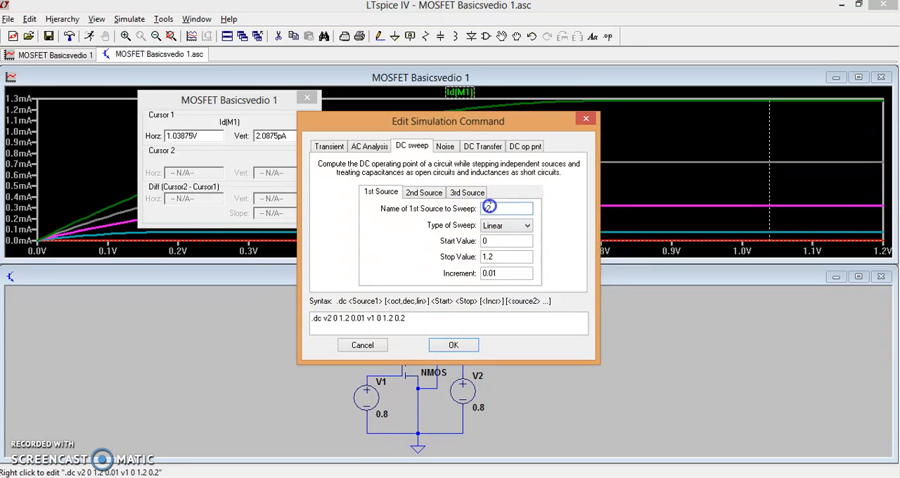
# - Edit the .dc directive to sweep V1 alone from 0 to 1.2 V in 0.2 V steps
pyautogui.write('v2')
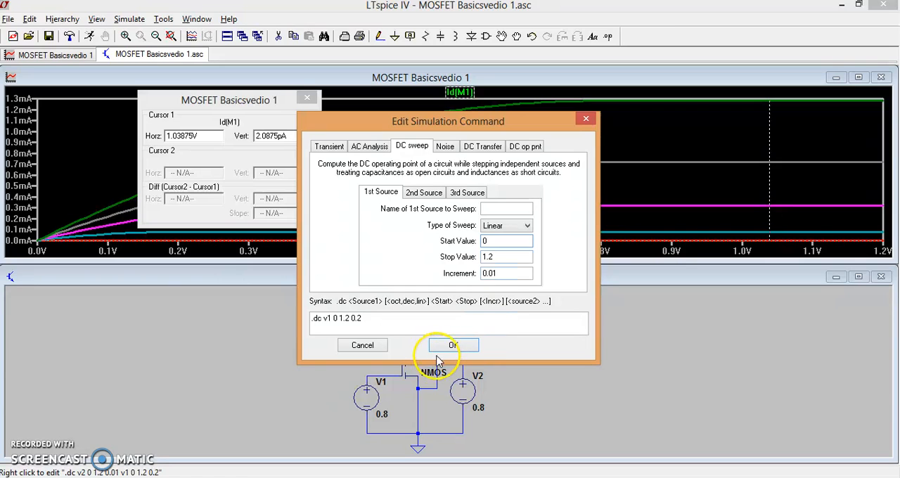
pyautogui.click(453, 345)
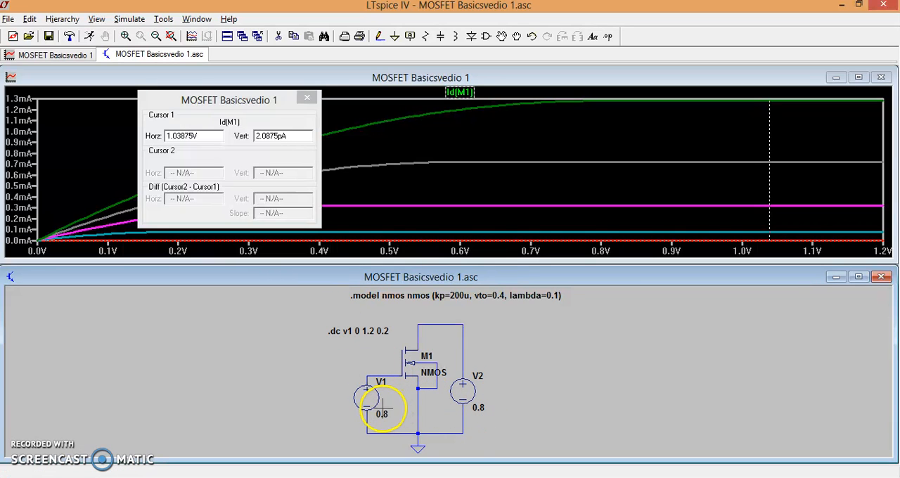
pyautogui.moveTo(384, 413)
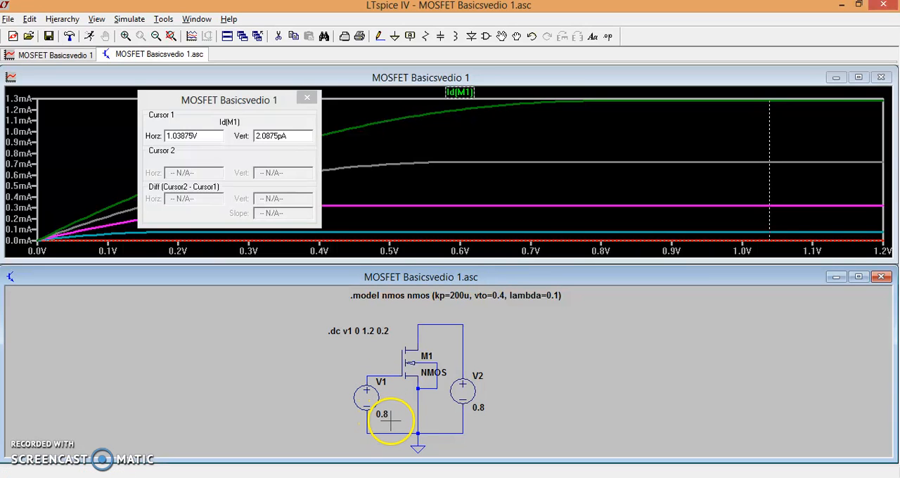
pyautogui.moveTo(368, 331)
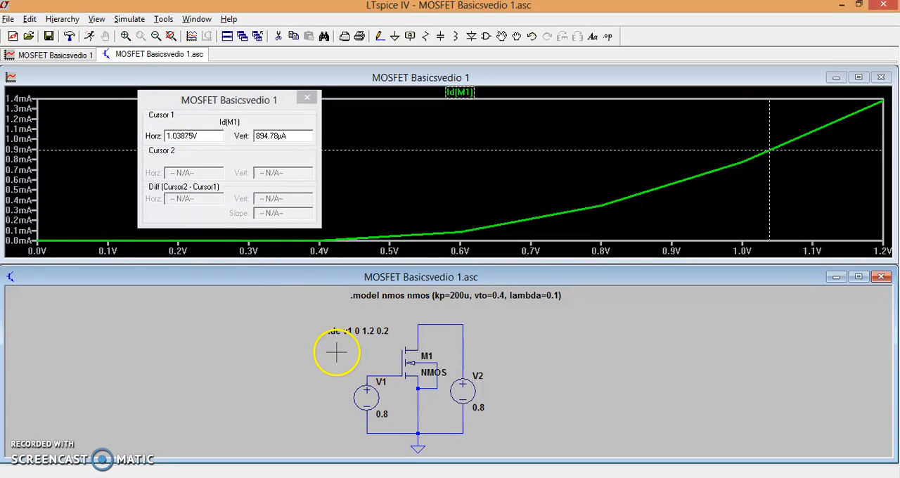
pyautogui.moveTo(349, 333)
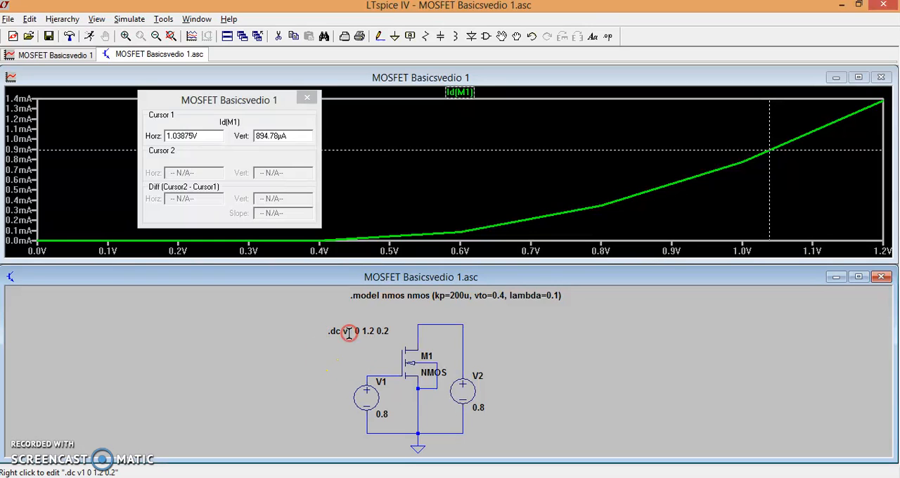
# - Change the .dc directive's first swept source from v1 to v2
pyautogui.doubleClick(349, 332)
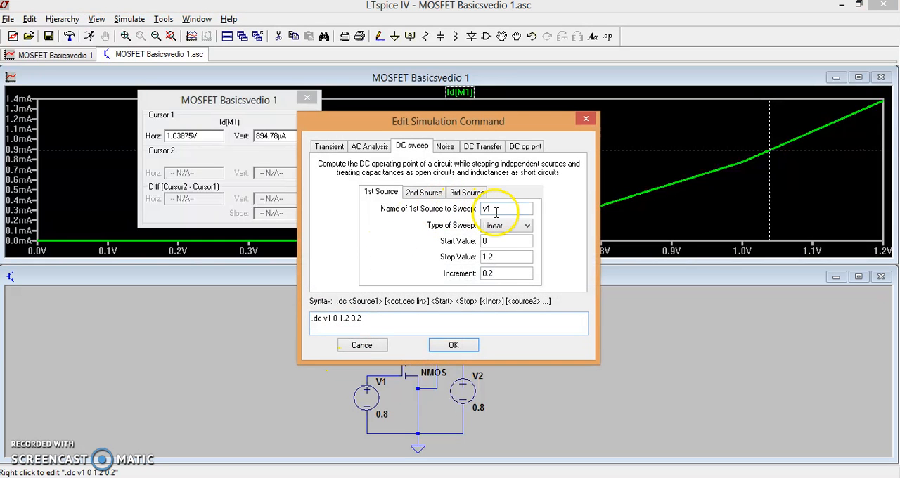
pyautogui.press('BackSpace')
pyautogui.write('2')
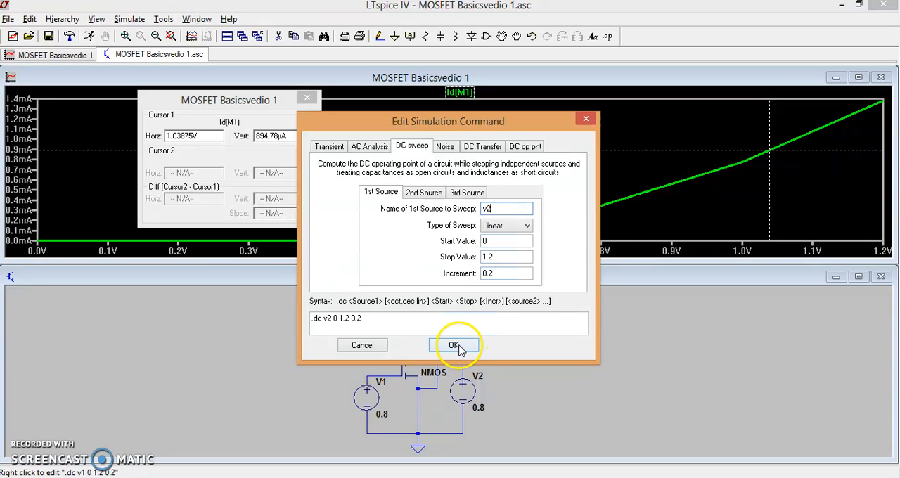
pyautogui.click(456, 345)
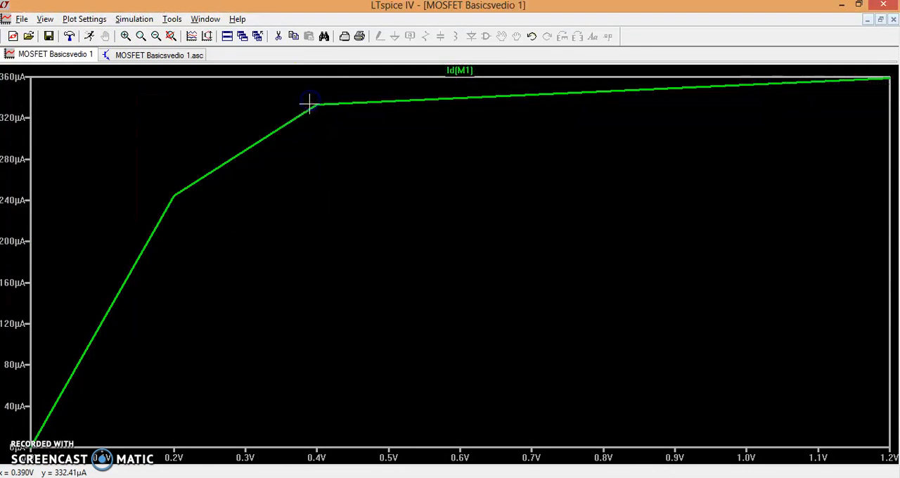
pyautogui.moveTo(197, 178)
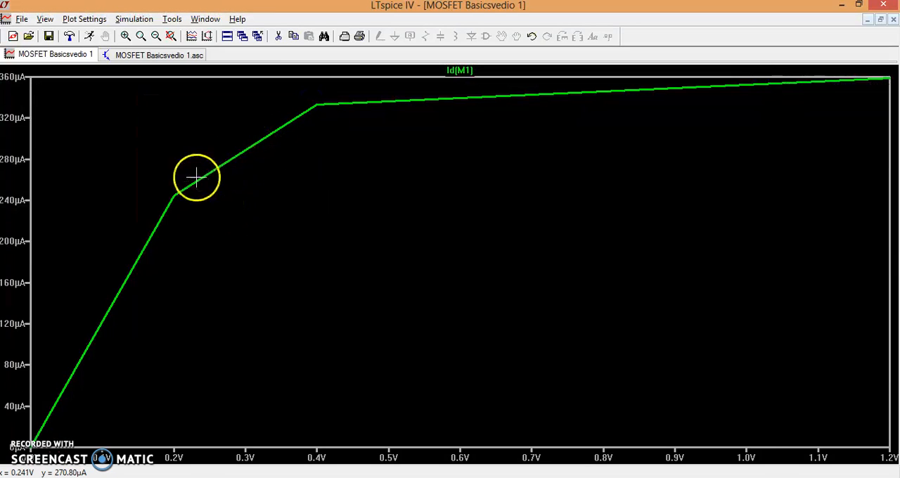
pyautogui.moveTo(225, 36)
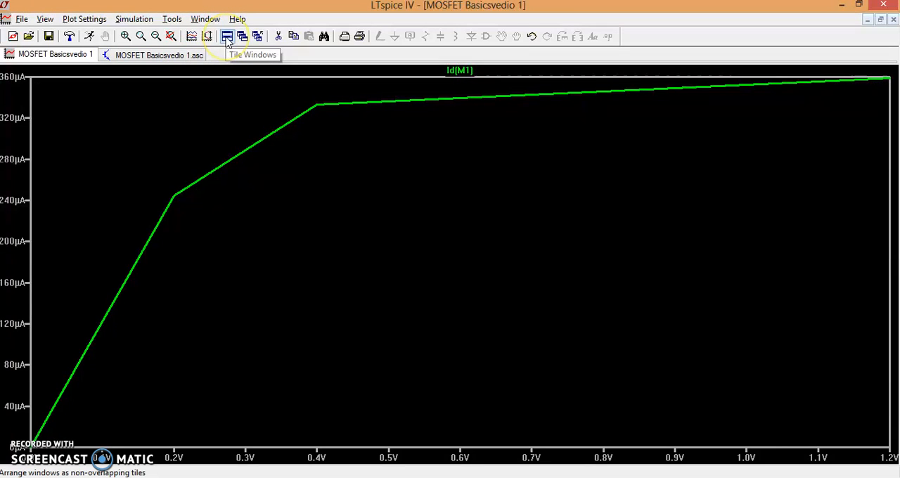
# - Refine the V2 sweep step to 0.01 and rerun for a smooth Id(M1) curve
pyautogui.click(225, 37)
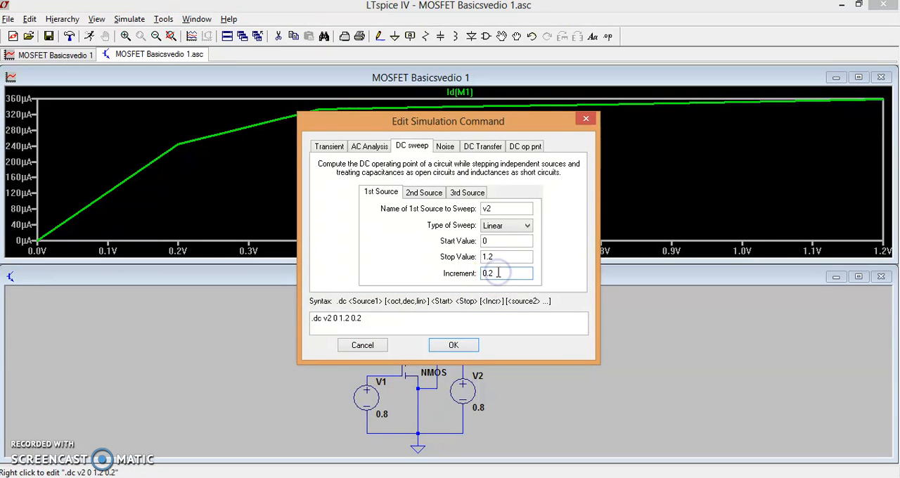
pyautogui.write('0.0')
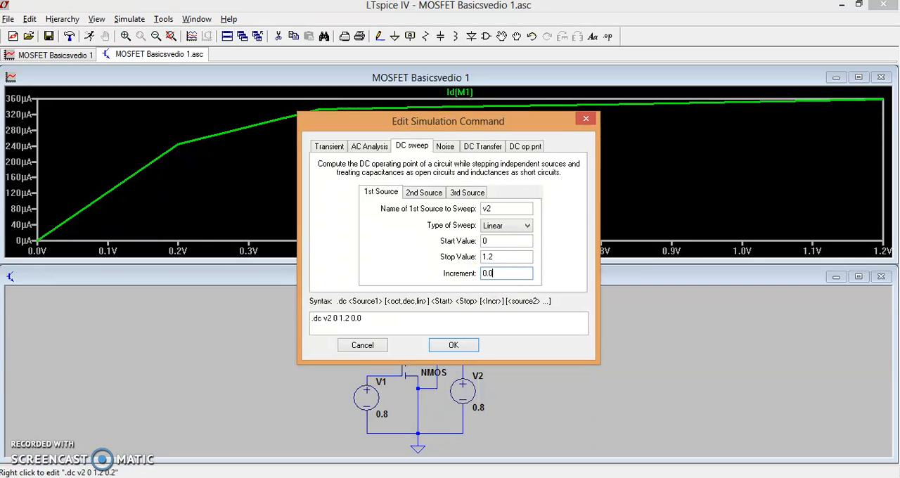
pyautogui.click(453, 344)
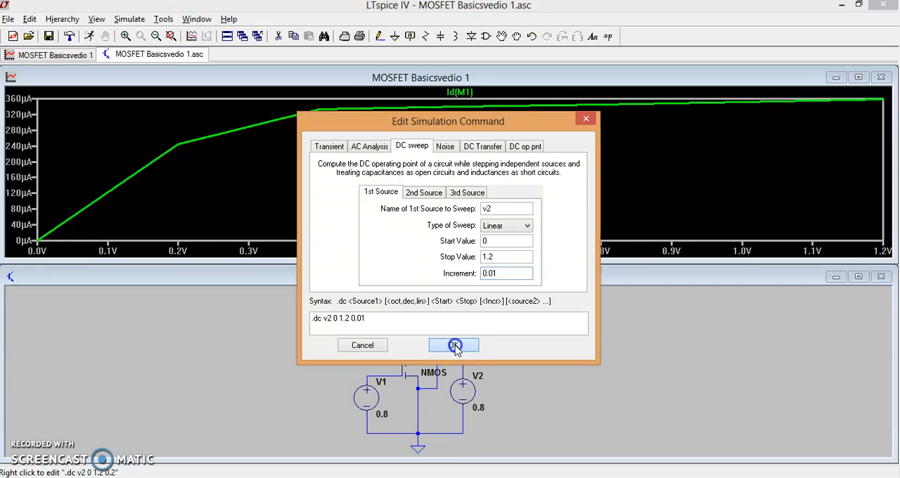
pyautogui.click(453, 346)
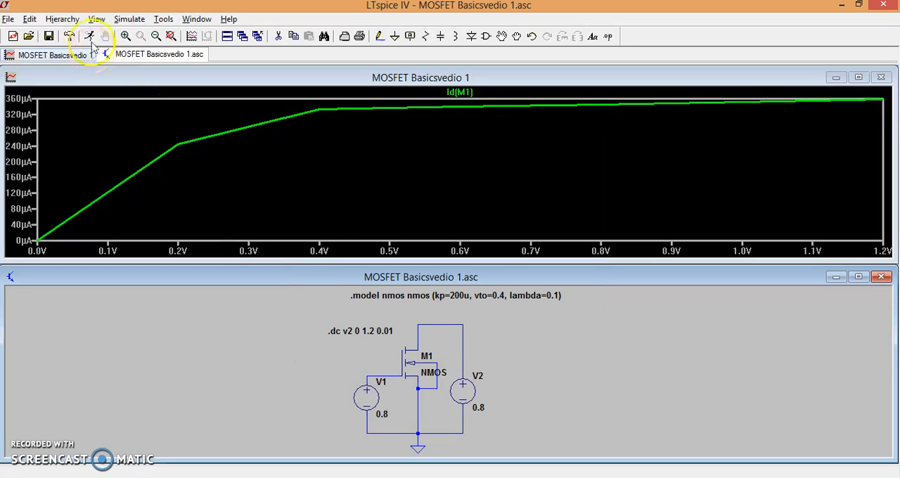
# - Place a cursor on the Id(M1) trace and slide it into the flat region, about 339 µA
pyautogui.click(90, 37)
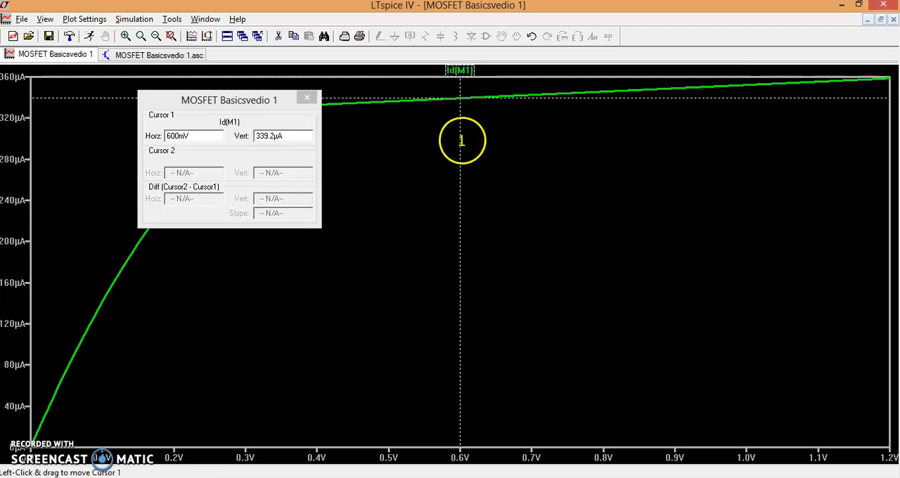
pyautogui.moveTo(461, 141); pyautogui.dragTo(560, 149)
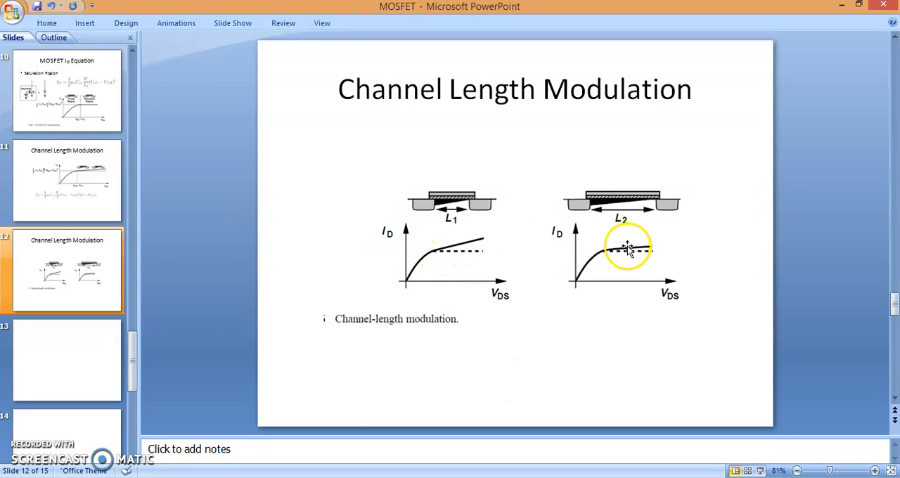
pyautogui.moveTo(491, 211)
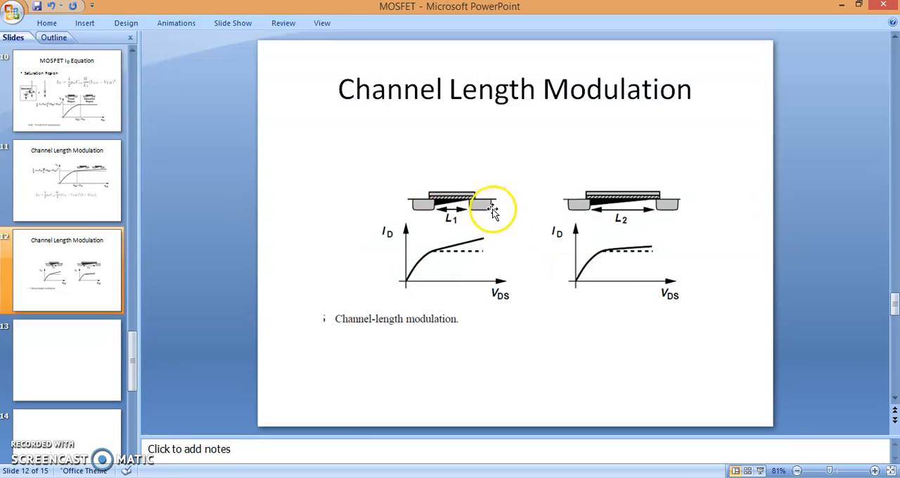
pyautogui.moveTo(565, 248)
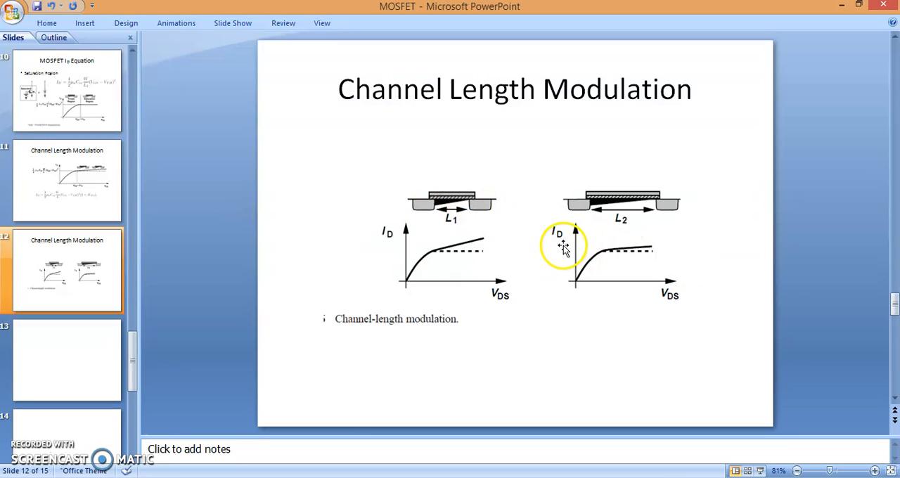
pyautogui.moveTo(632, 217)
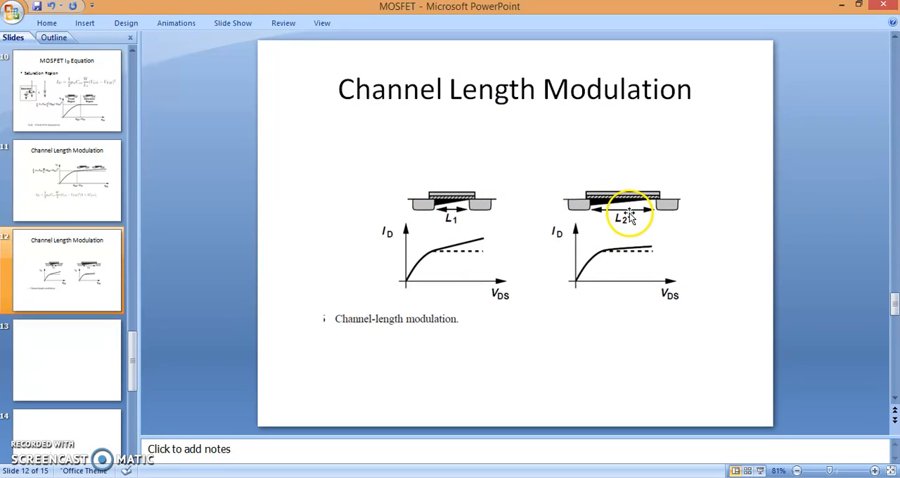
pyautogui.moveTo(459, 214)
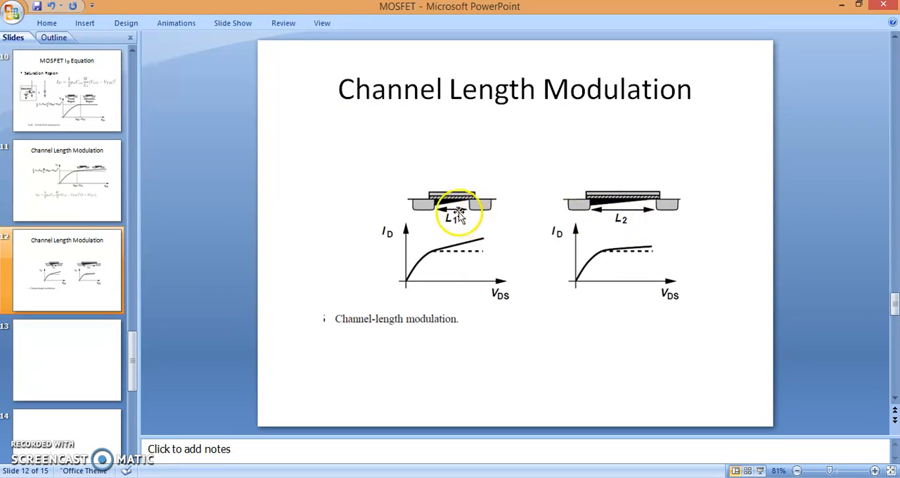
pyautogui.moveTo(627, 233)
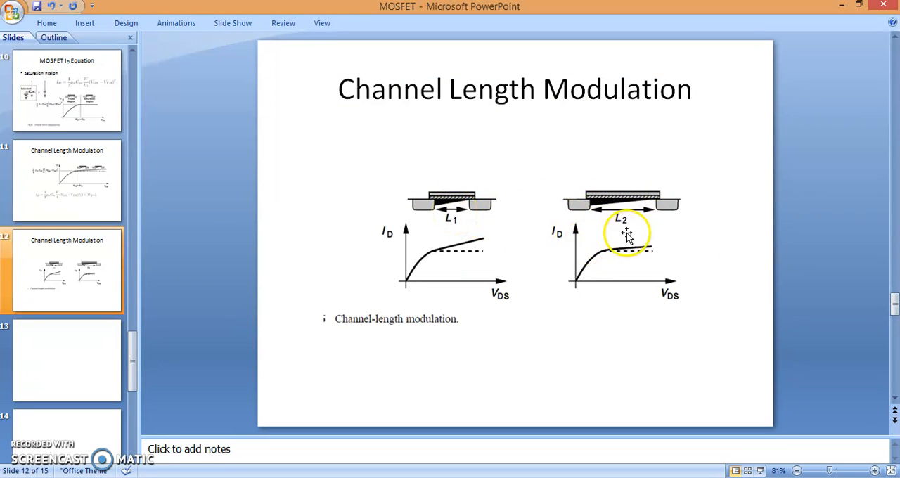
pyautogui.moveTo(529, 260)
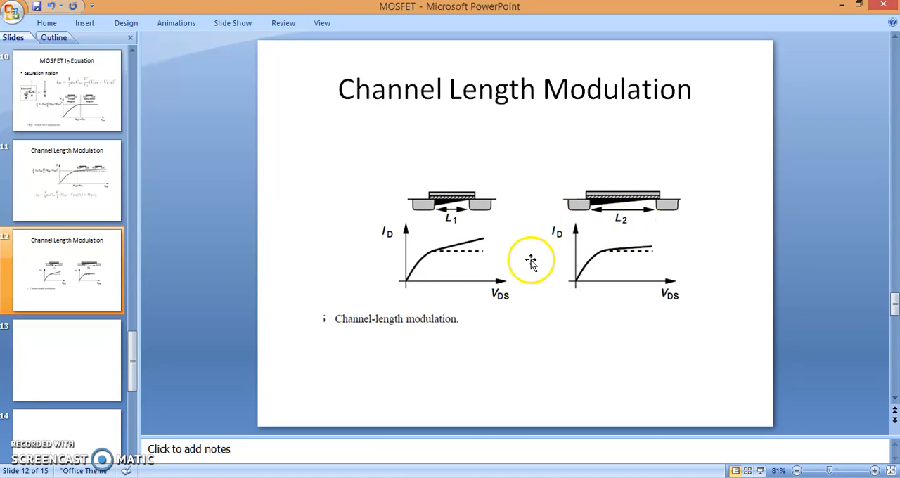
pyautogui.moveTo(491, 250)
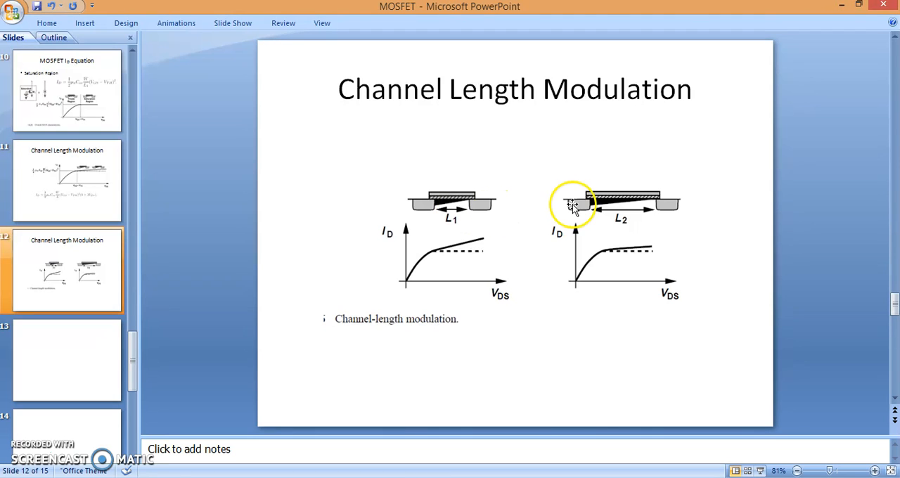
pyautogui.moveTo(630, 250)
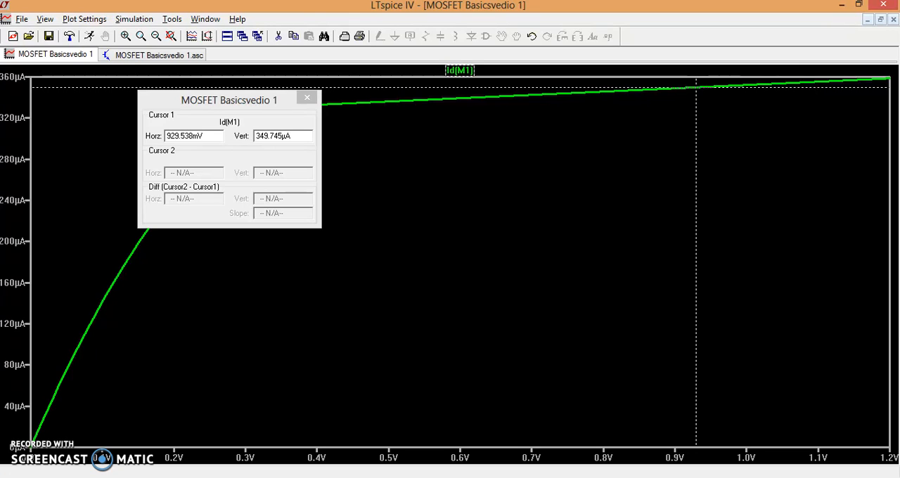
pyautogui.moveTo(163, 435)
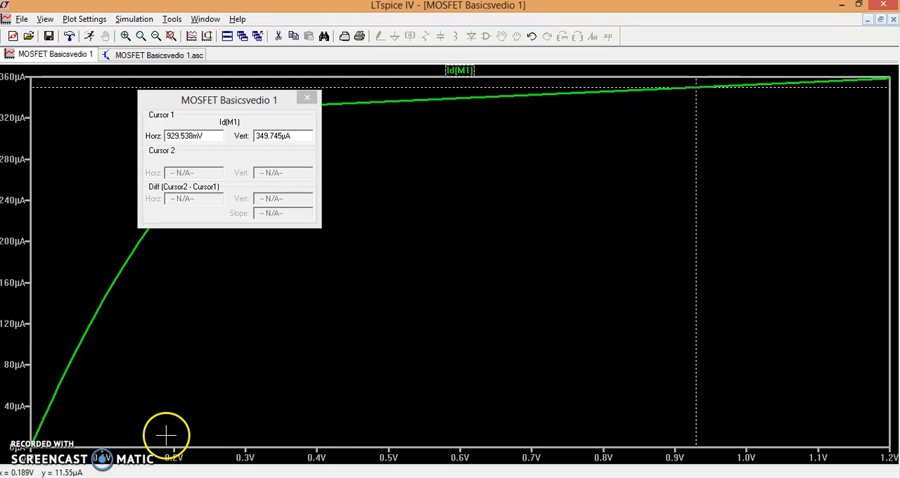
pyautogui.moveTo(681, 152)
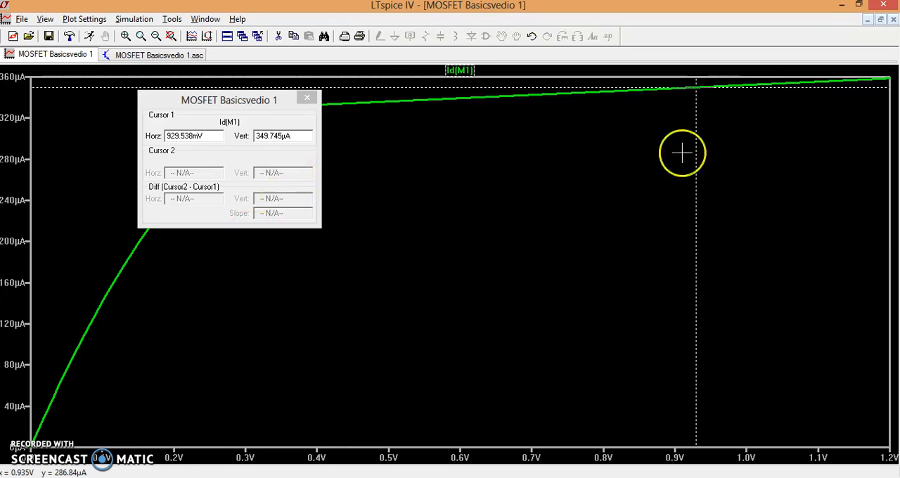
pyautogui.moveTo(442, 103)
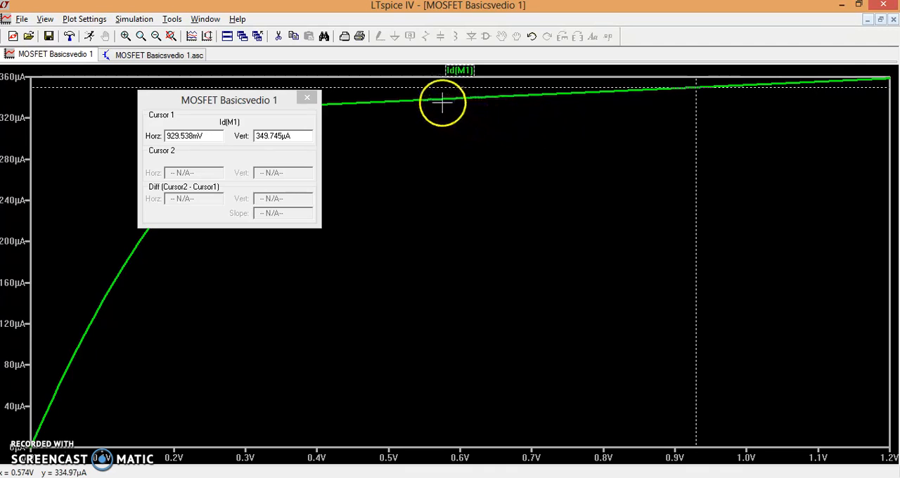
pyautogui.moveTo(425, 130)
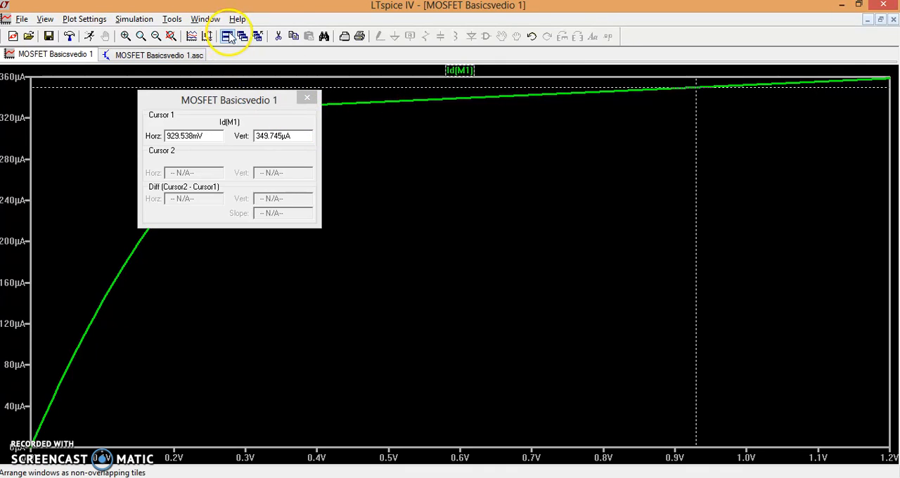
# - Lower the NMOS model's lambda from 0.1 to 0.01
pyautogui.click(226, 37)
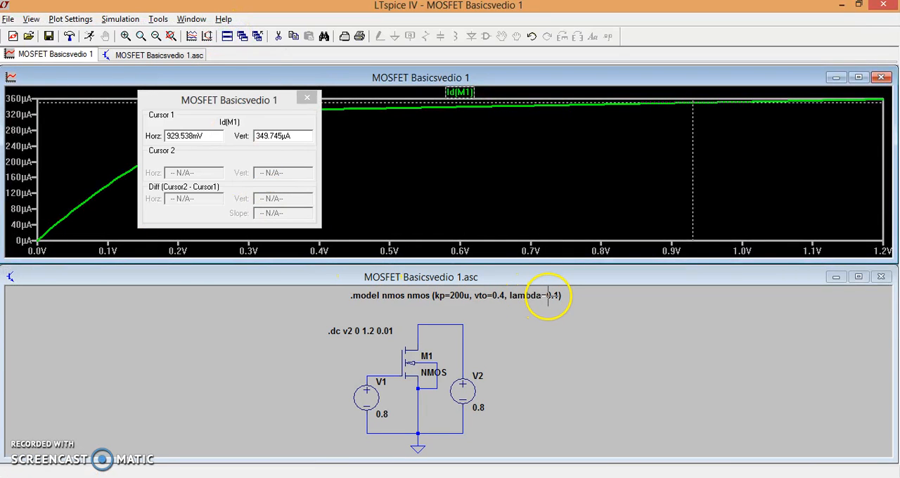
pyautogui.doubleClick(546, 297)
pyautogui.write('0')
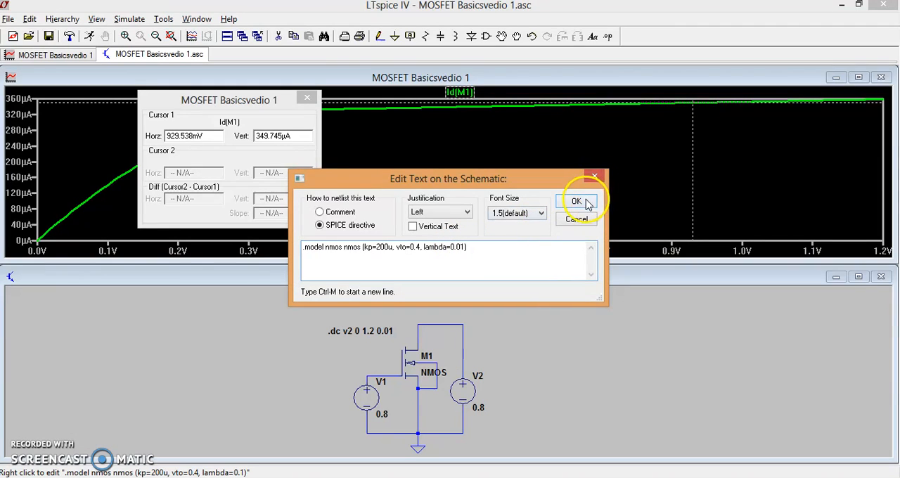
pyautogui.click(577, 201)
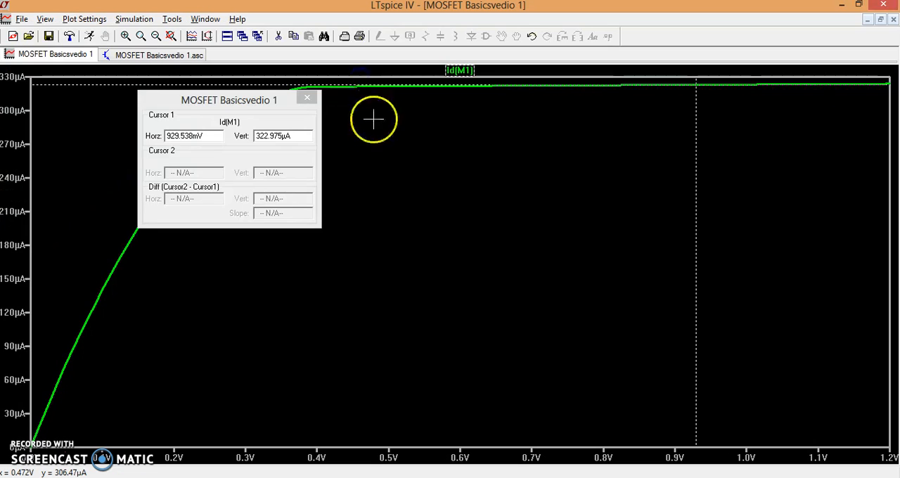
pyautogui.moveTo(669, 180)
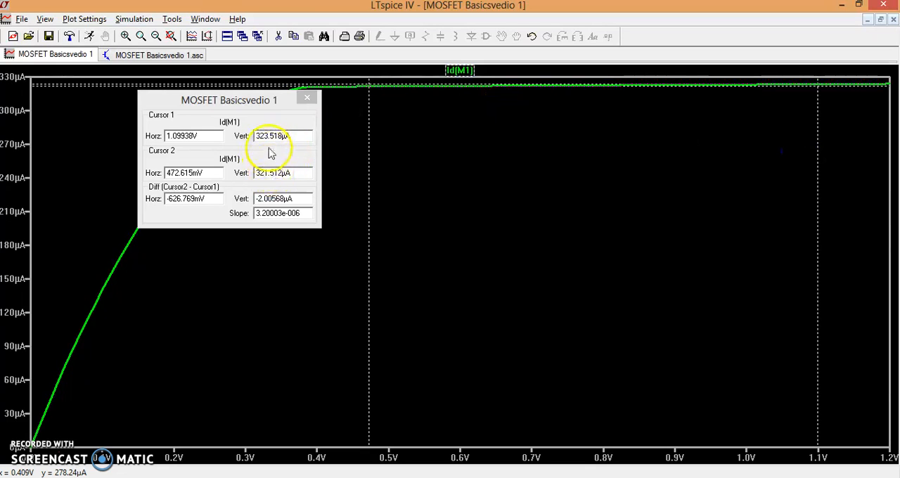
pyautogui.moveTo(268, 152)
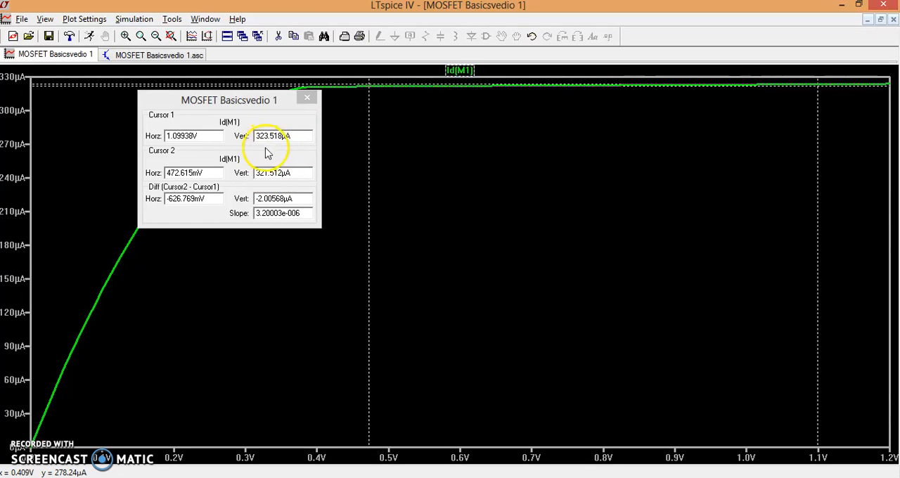
pyautogui.moveTo(296, 158)
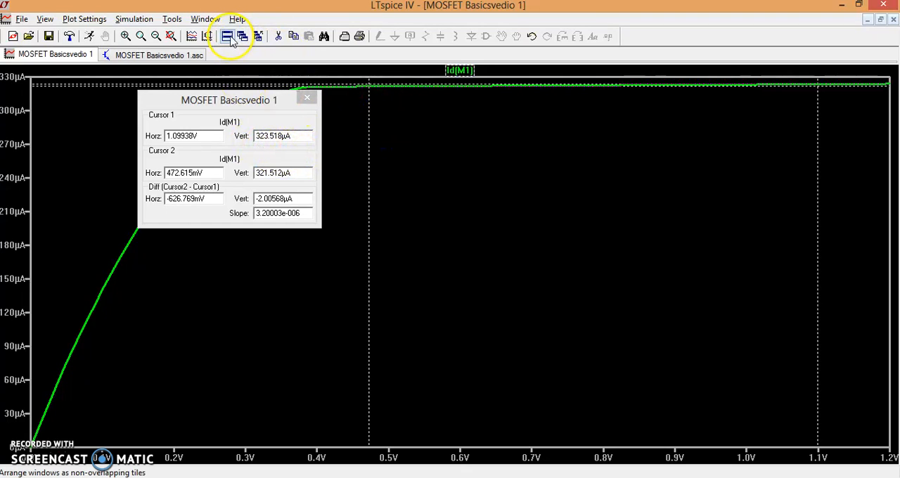
# - Restore lambda=0.1 in the NMOS model so the cursor slope reads about 3.2e-005
pyautogui.click(228, 37)
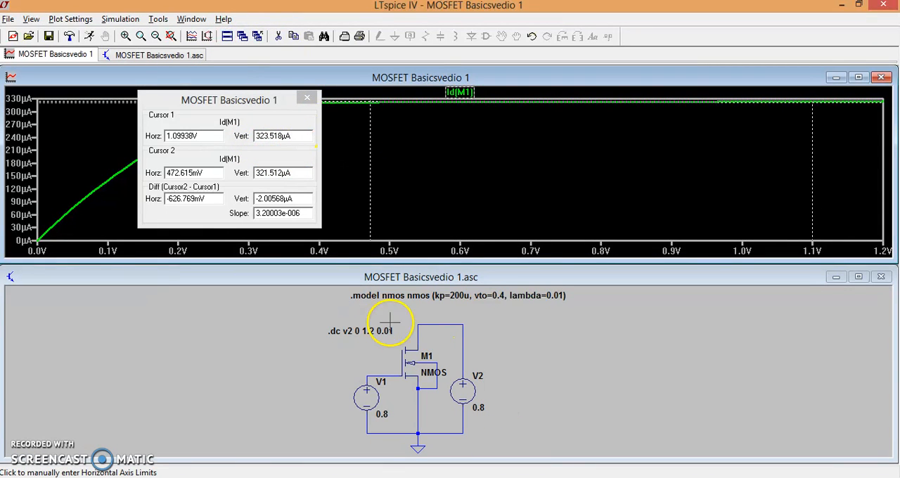
pyautogui.moveTo(546, 303)
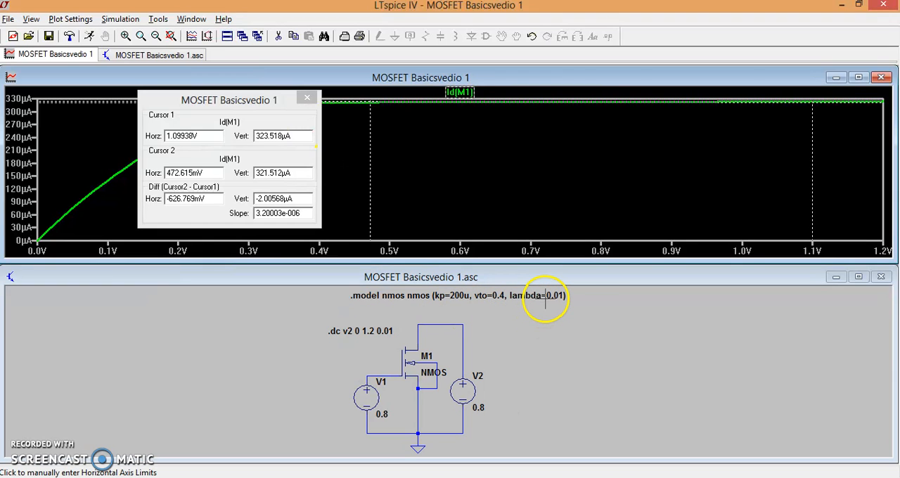
pyautogui.doubleClick(546, 298)
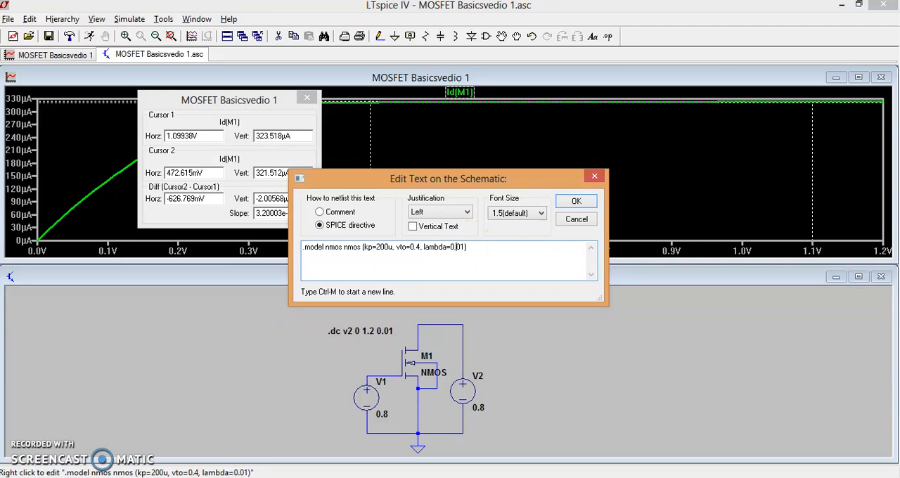
pyautogui.click(577, 199)
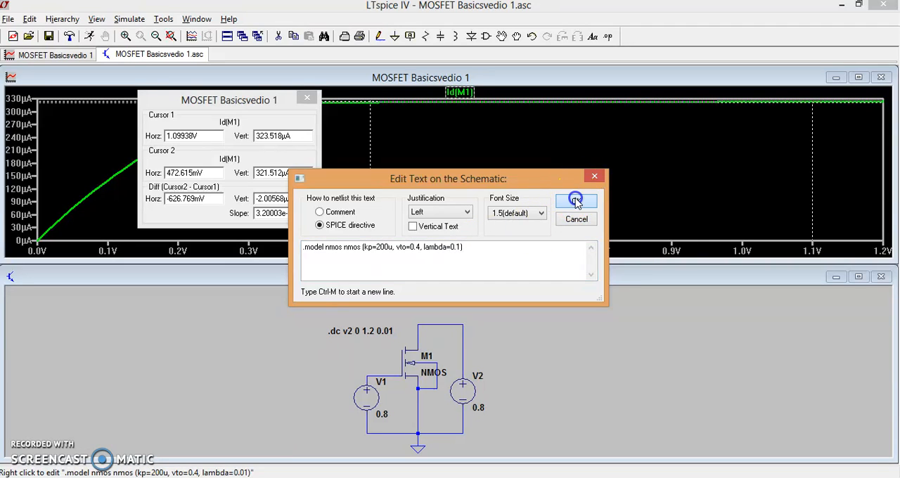
pyautogui.click(575, 203)
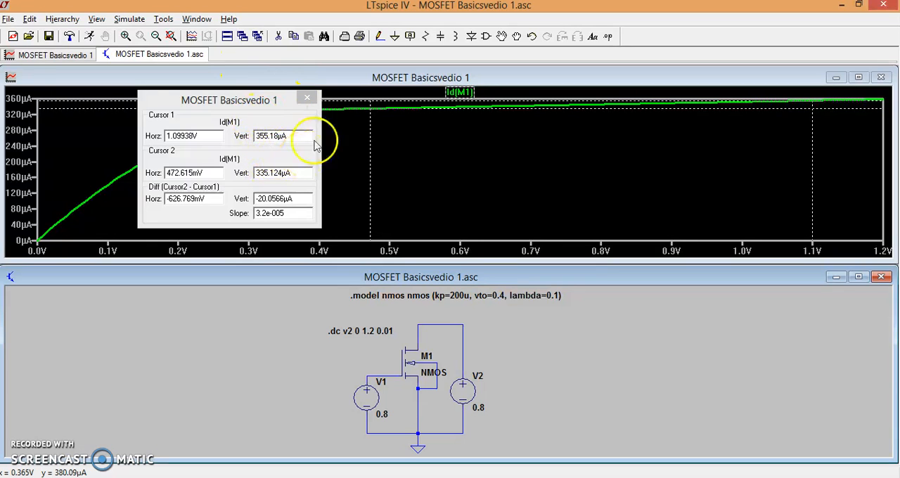
pyautogui.moveTo(377, 205)
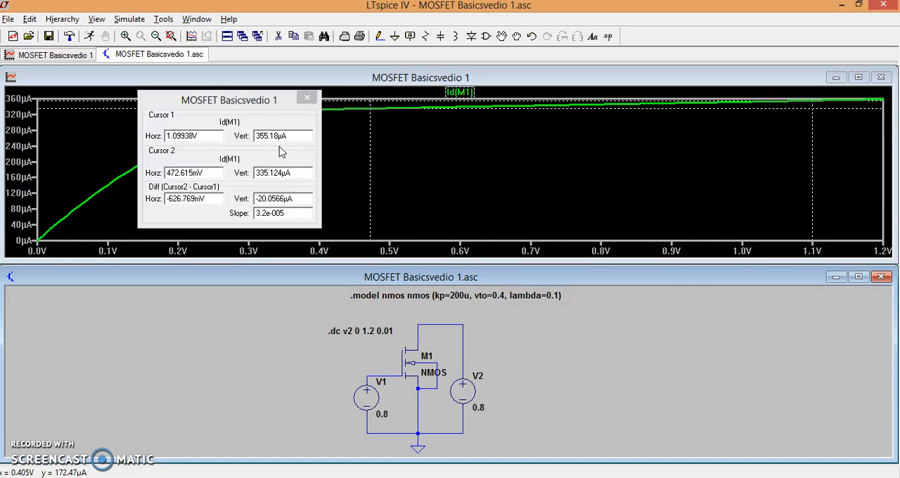
pyautogui.moveTo(481, 296)
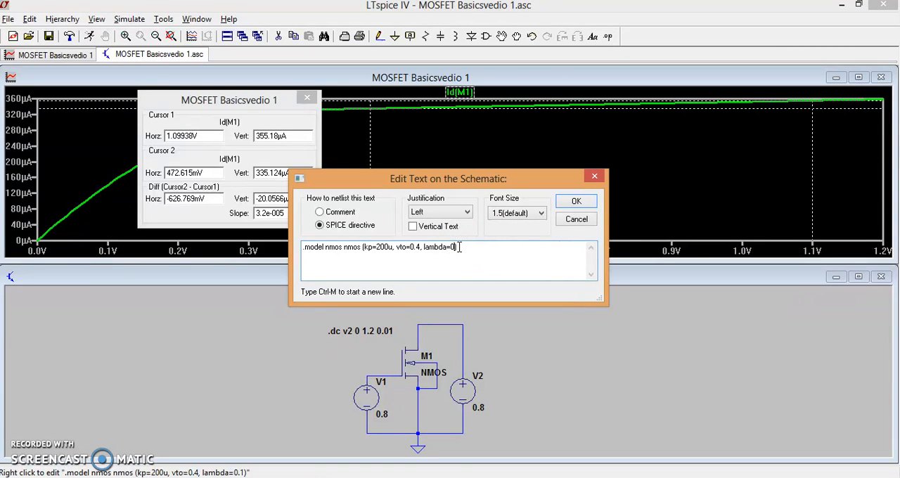
# - Set the NMOS model's lambda to 0, giving a flat 320 µA Id(M1) curve
pyautogui.click(577, 202)
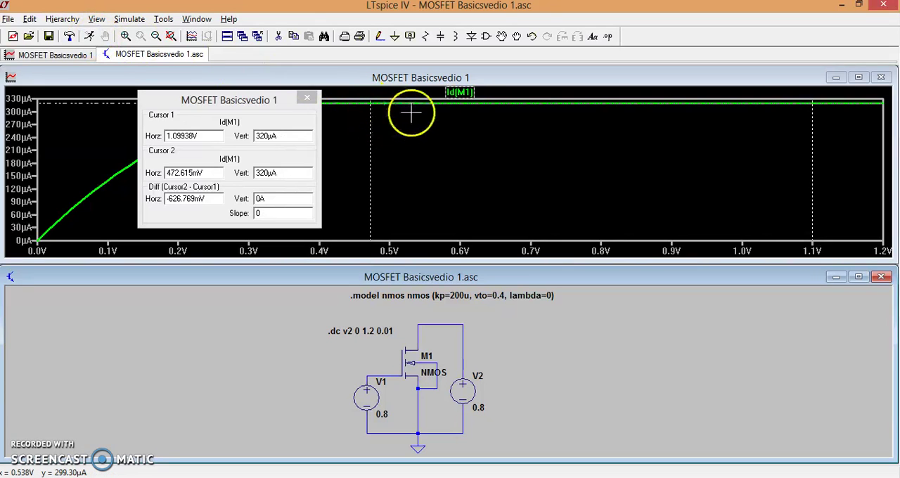
pyautogui.moveTo(512, 152)
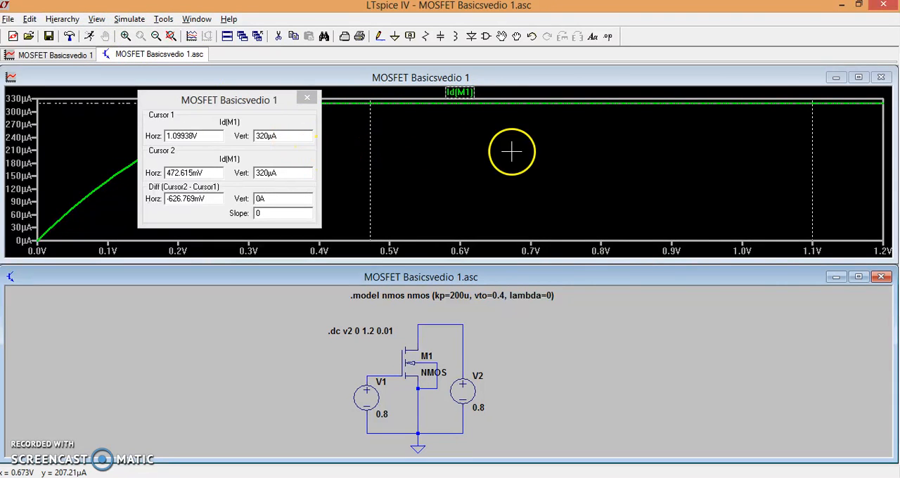
pyautogui.moveTo(652, 178)
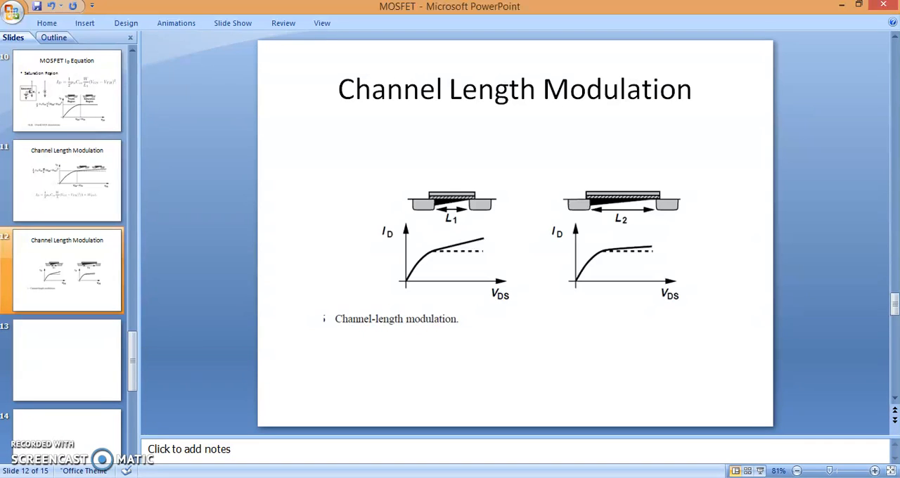
# - Show the slide with the λ drain-current equation including (1+λVDS)
pyautogui.click(67, 180)
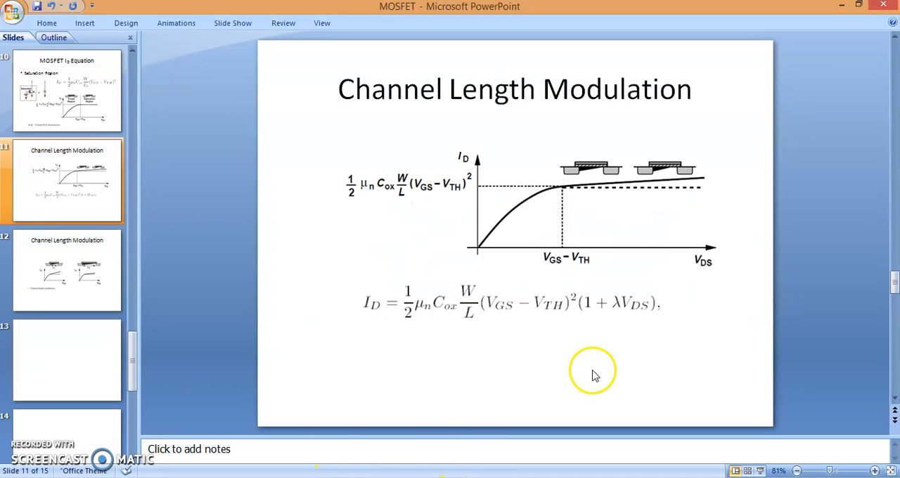
pyautogui.moveTo(619, 310)
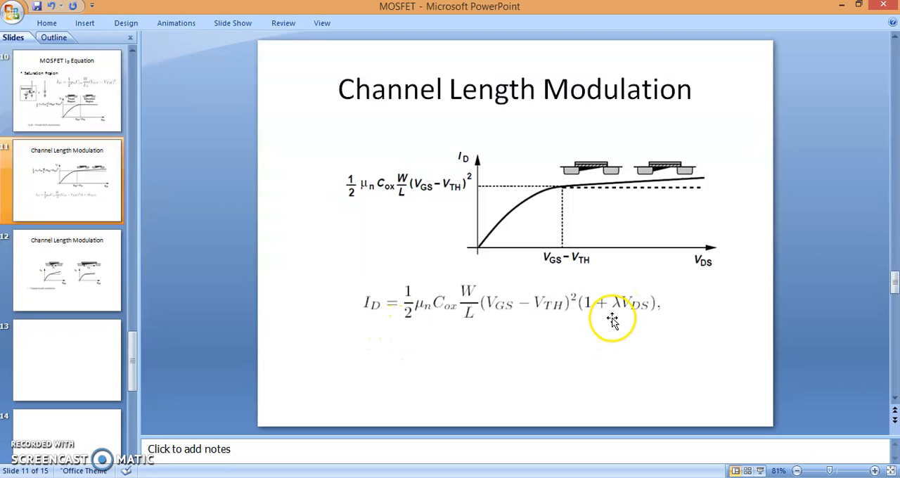
pyautogui.moveTo(628, 309)
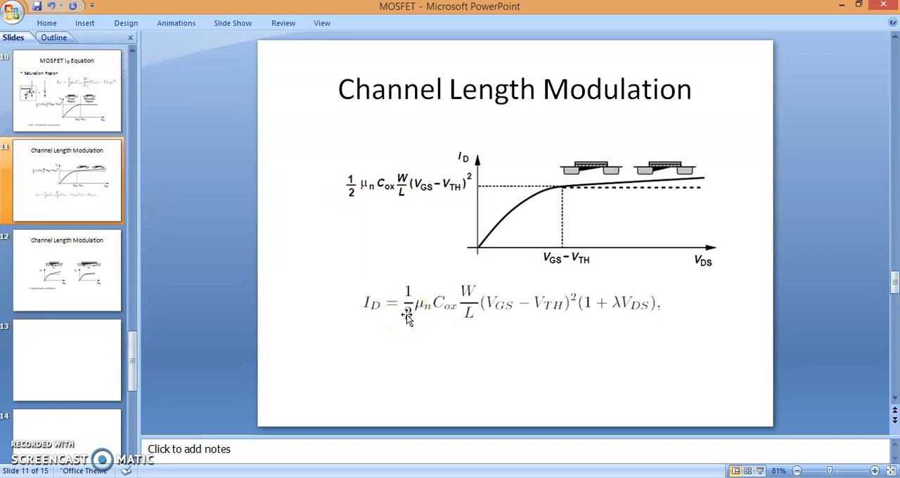
pyautogui.moveTo(499, 123)
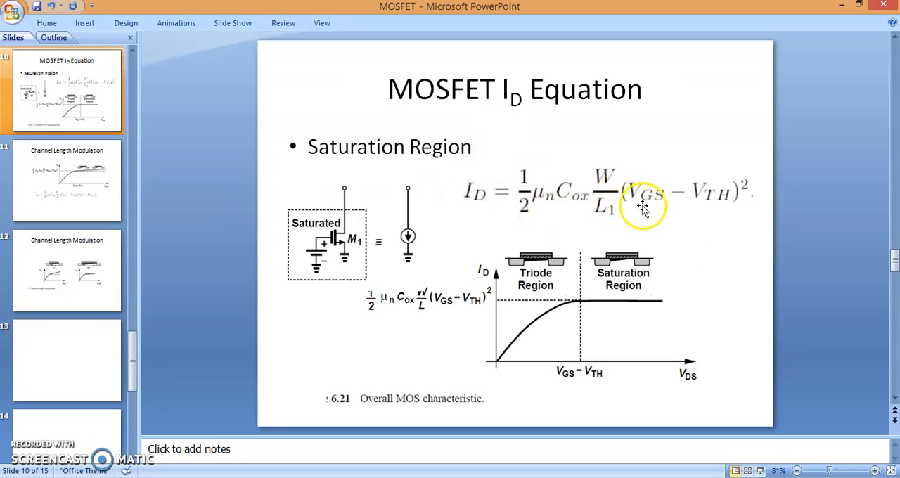
pyautogui.moveTo(663, 192)
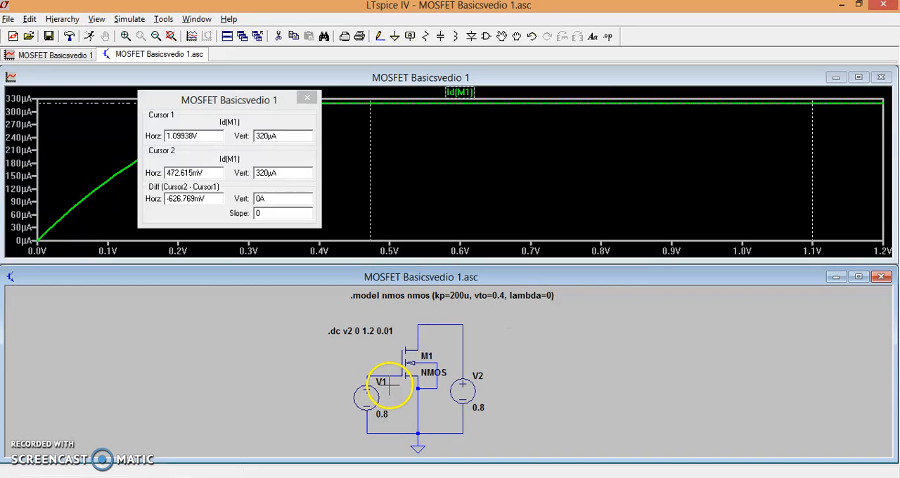
pyautogui.moveTo(372, 397)
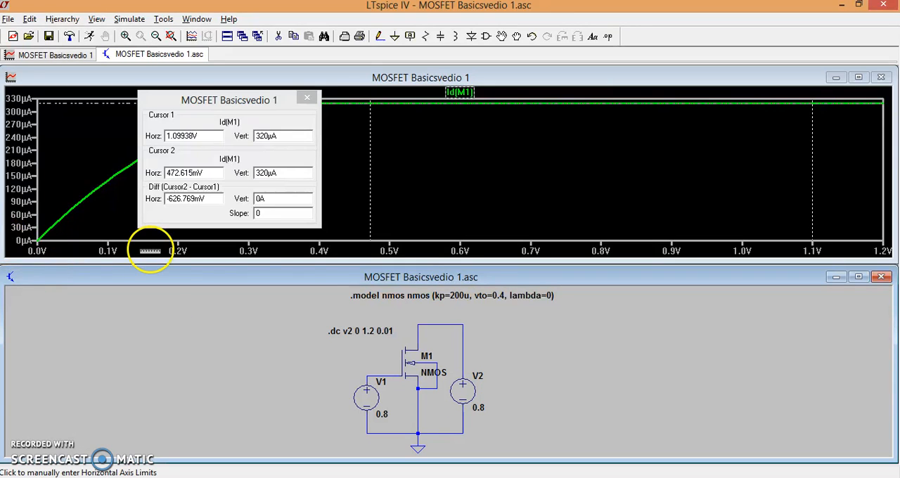
pyautogui.moveTo(428, 384)
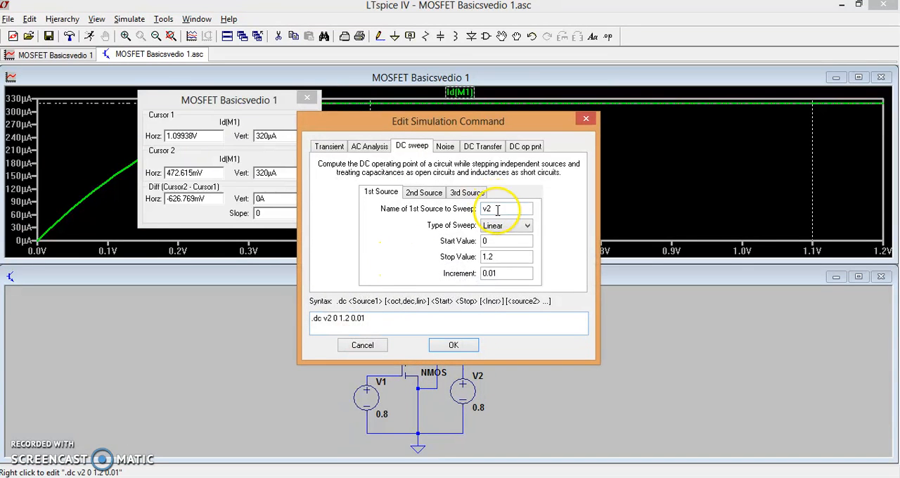
# - Sweep v1 instead of v2 from 0 to 1.2 in 0.01 steps and rerun, Id(M1) rising to about 1.28 mA
pyautogui.write('v1')
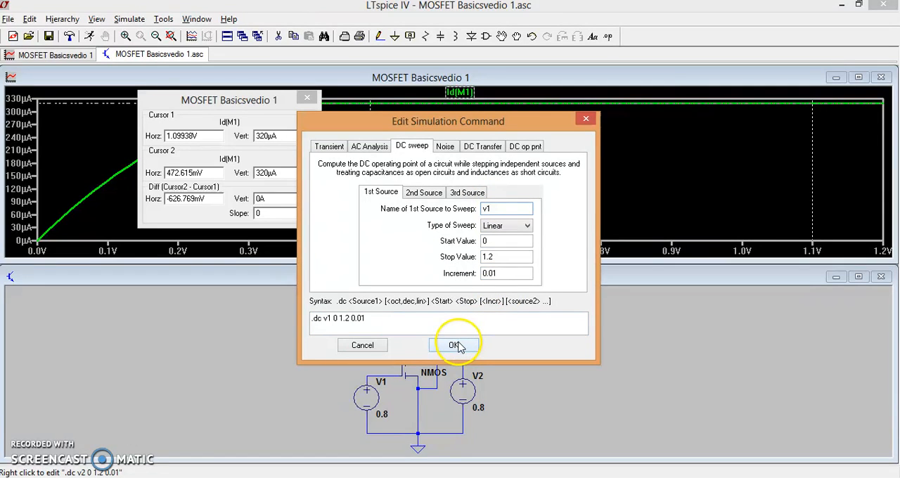
pyautogui.click(456, 344)
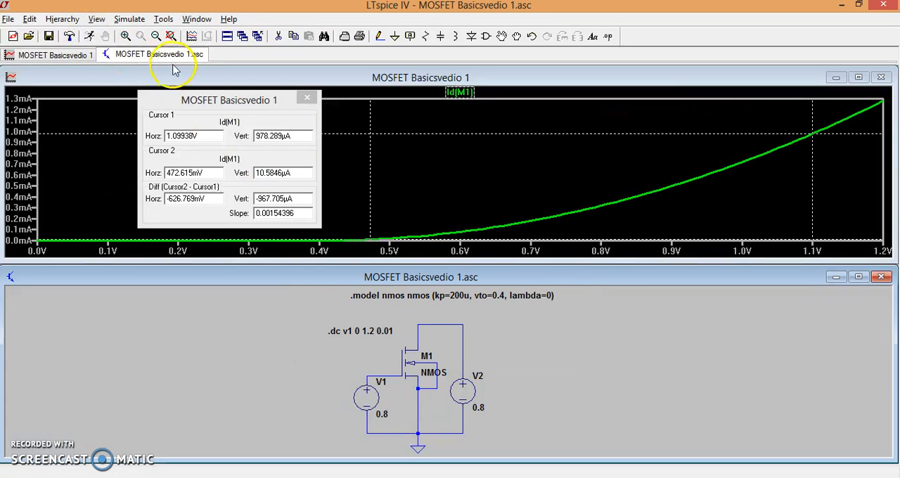
pyautogui.click(306, 97)
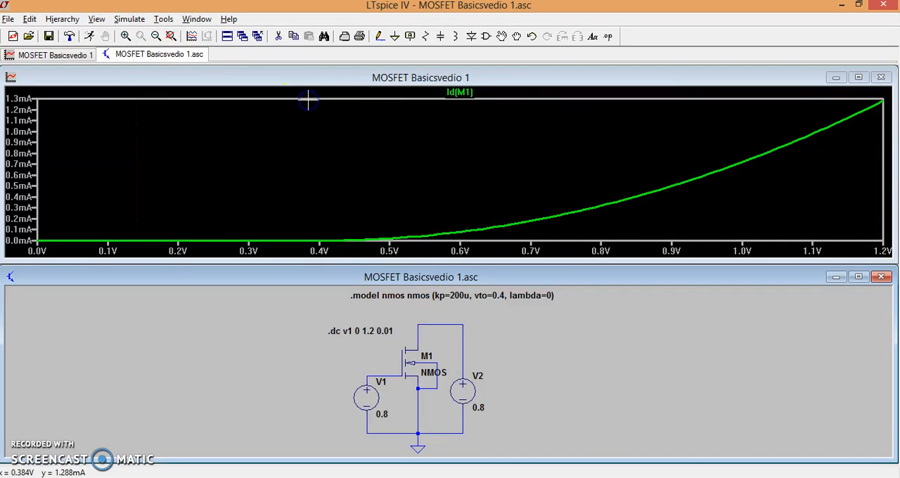
pyautogui.moveTo(484, 197)
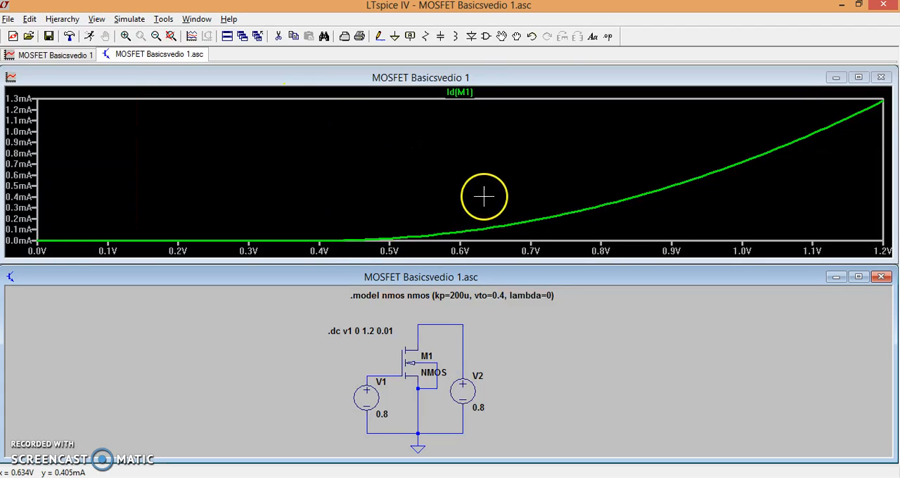
pyautogui.moveTo(690, 205)
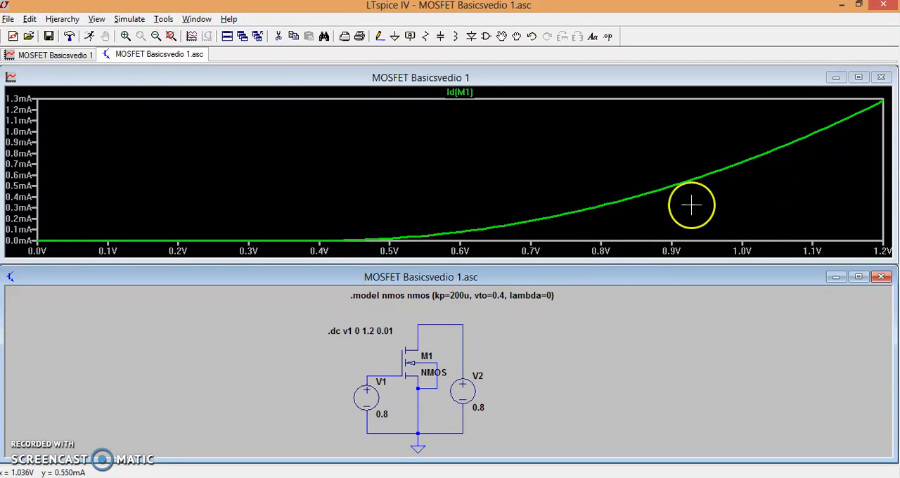
pyautogui.moveTo(521, 228)
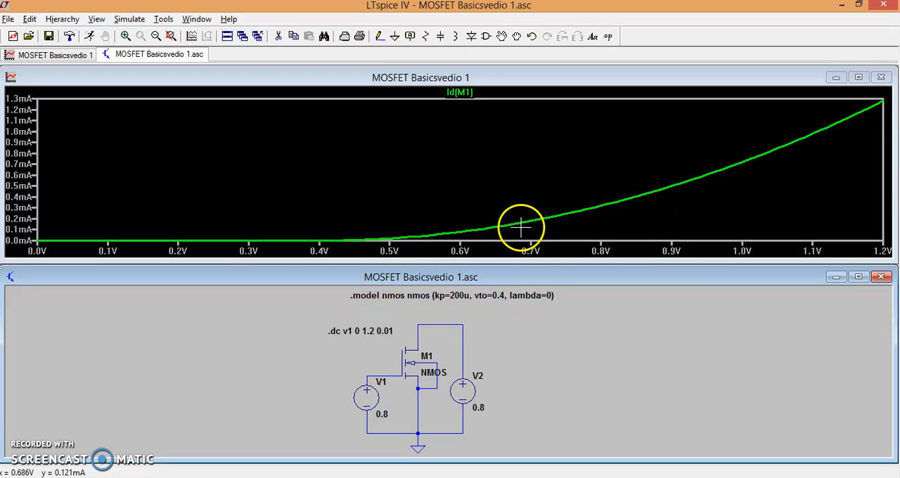
pyautogui.moveTo(819, 127)
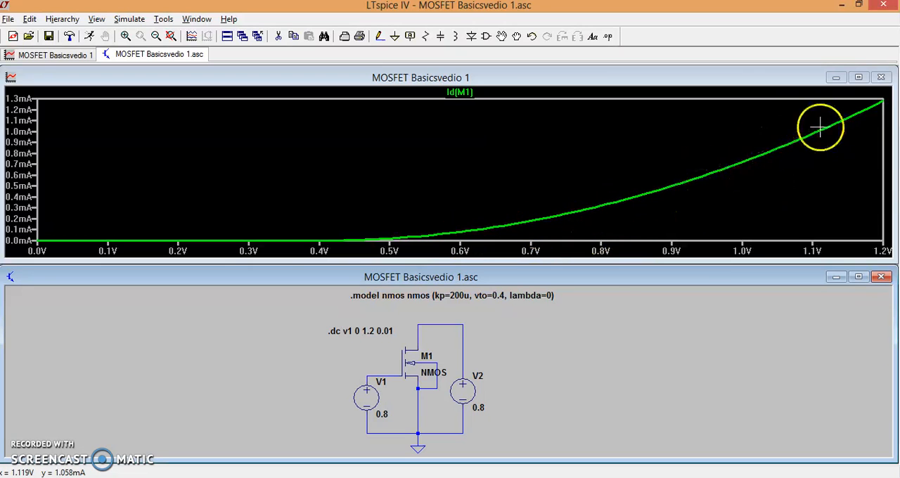
pyautogui.moveTo(748, 152)
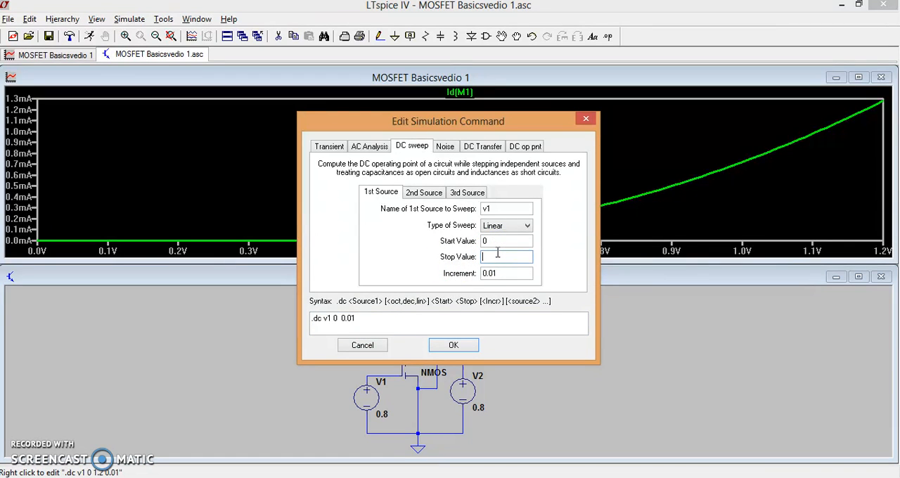
# - Confirm the 4 V stop value and rerun the .dc v1 0 4 0.01 sweep
pyautogui.click(453, 345)
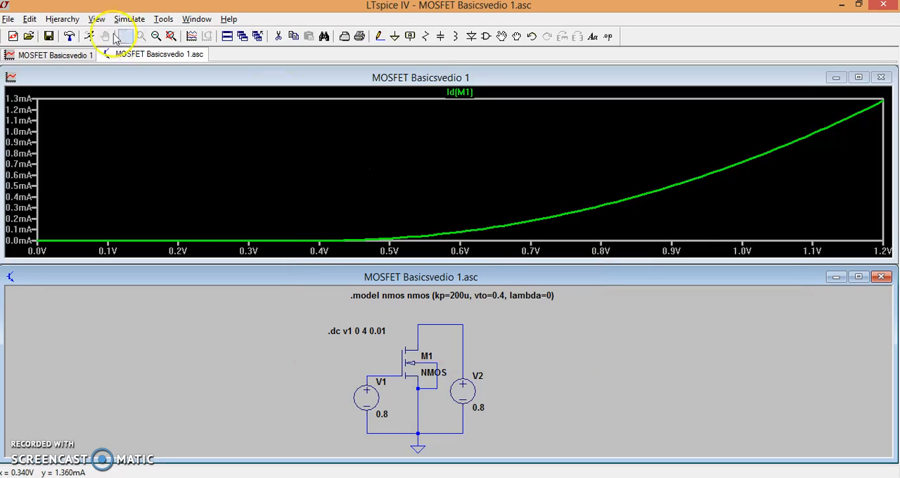
pyautogui.click(90, 36)
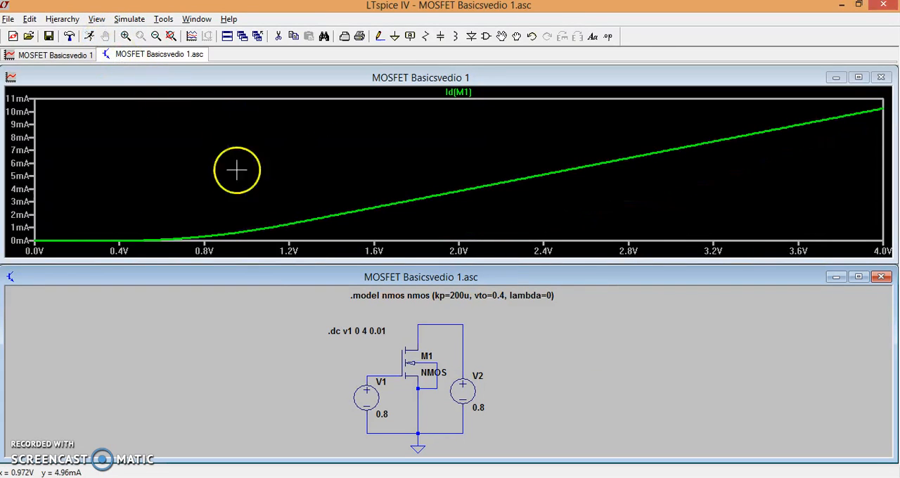
pyautogui.moveTo(459, 180)
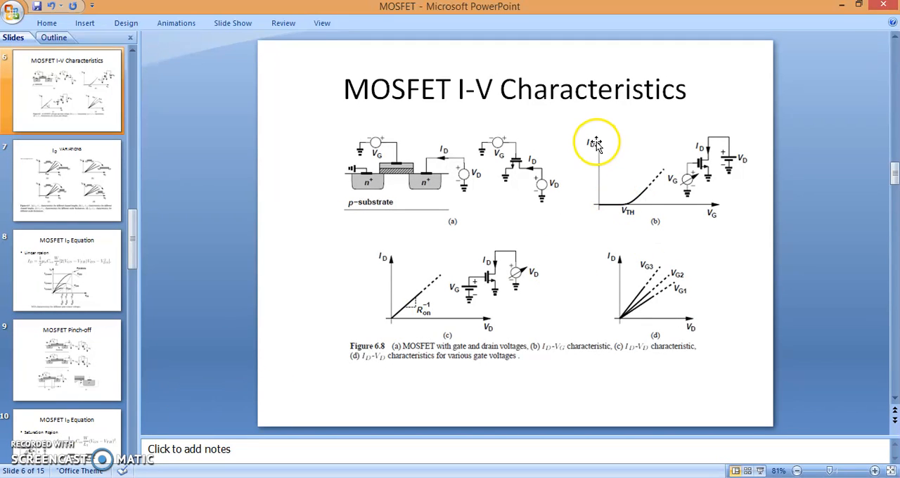
pyautogui.moveTo(434, 255)
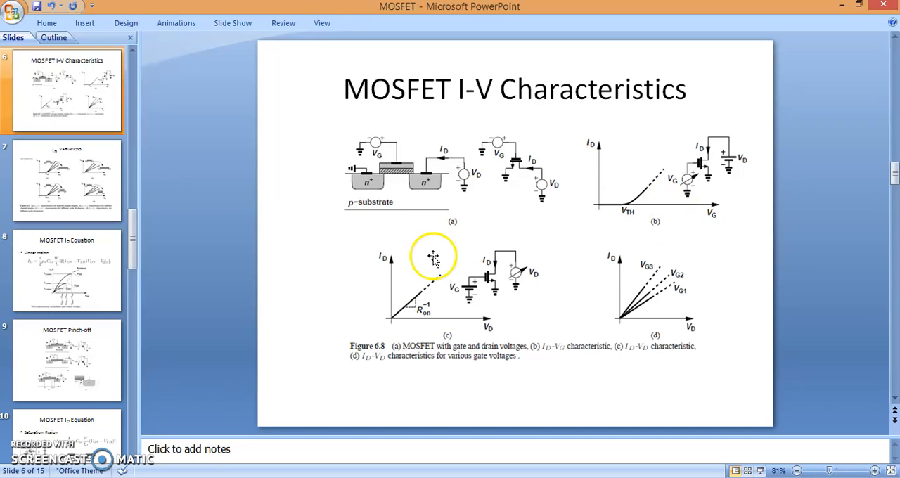
# - Jump to the MOSFET ID Equation slide via its thumbnail in the Slides pane
pyautogui.click(68, 180)
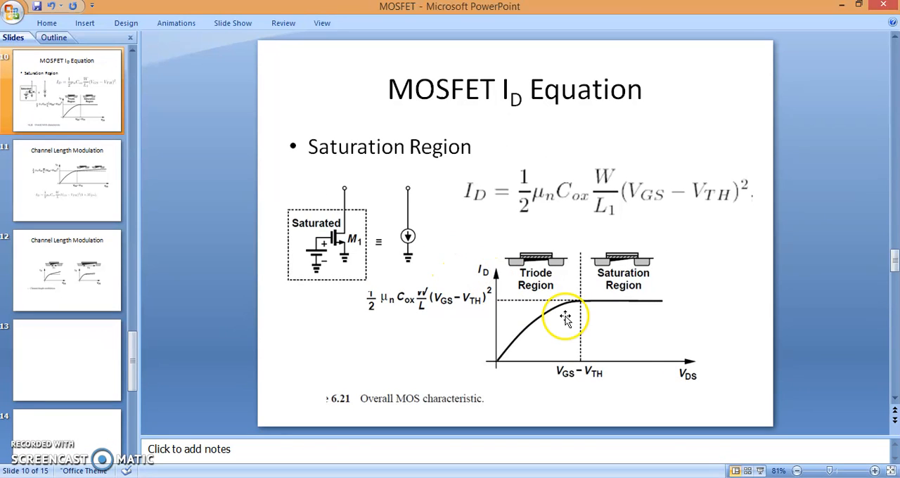
pyautogui.moveTo(588, 317)
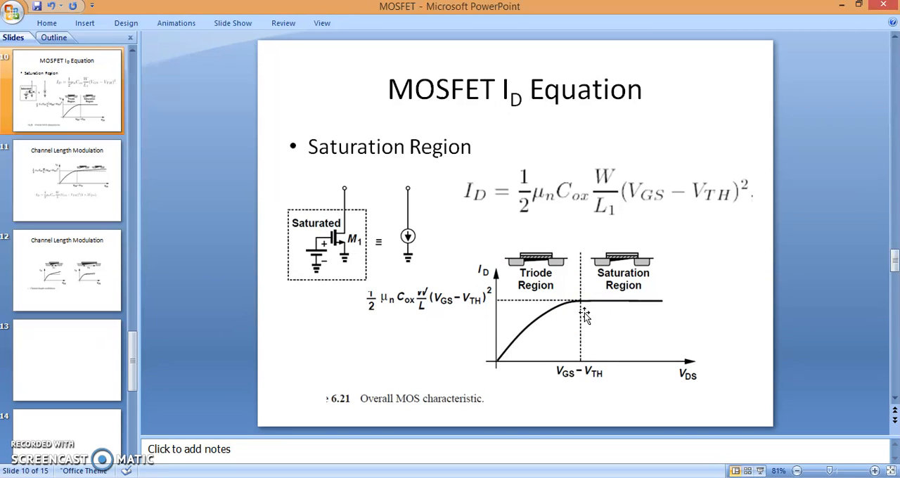
pyautogui.moveTo(225, 477)
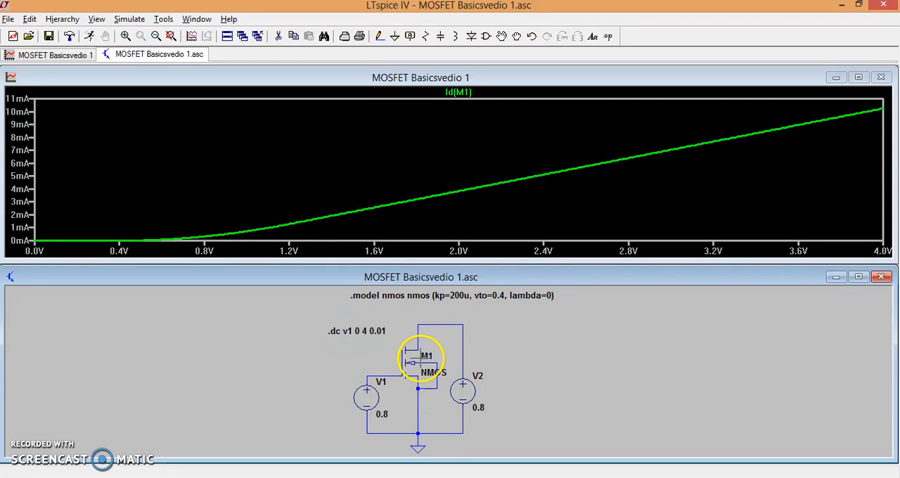
pyautogui.moveTo(421, 340)
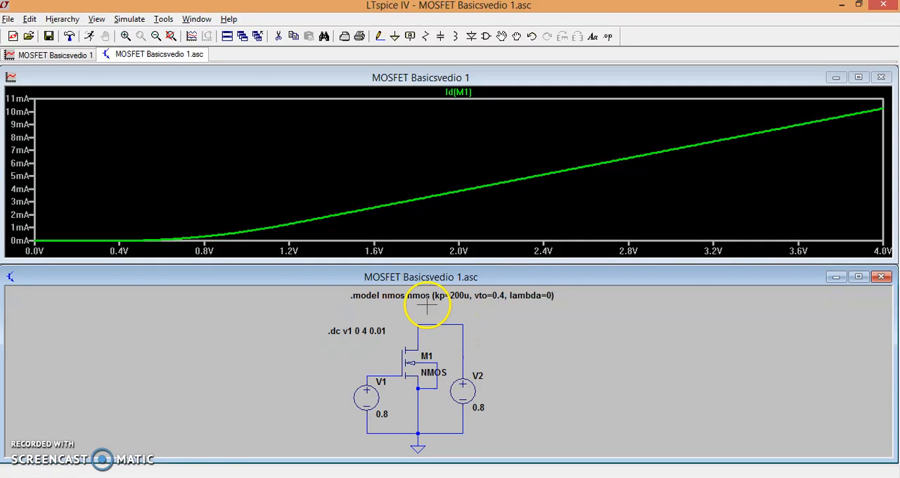
pyautogui.moveTo(419, 295)
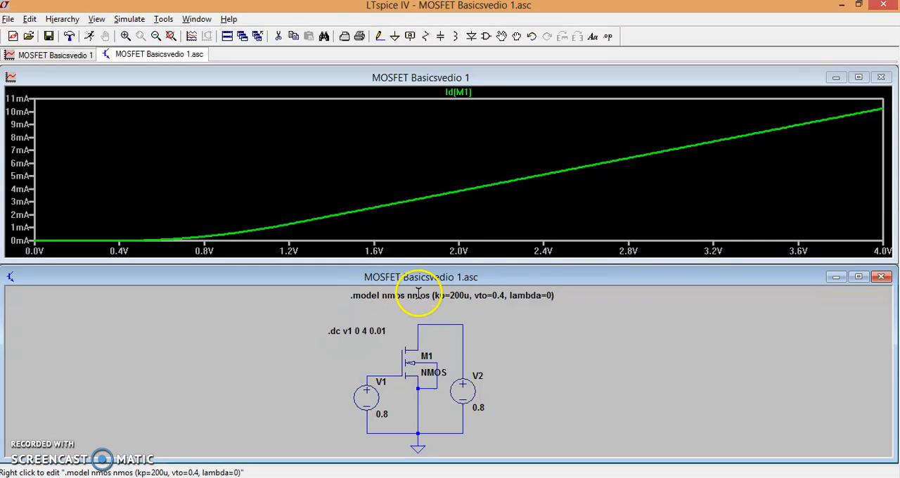
pyautogui.moveTo(445, 298)
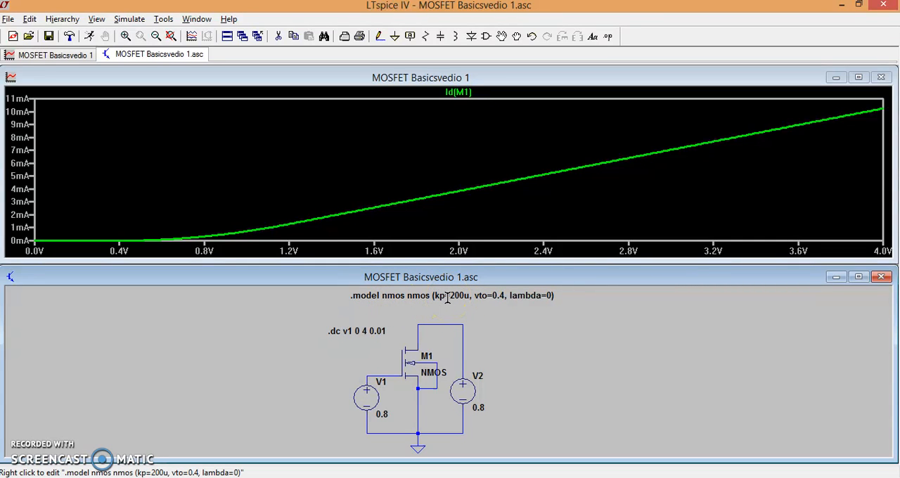
pyautogui.moveTo(508, 309)
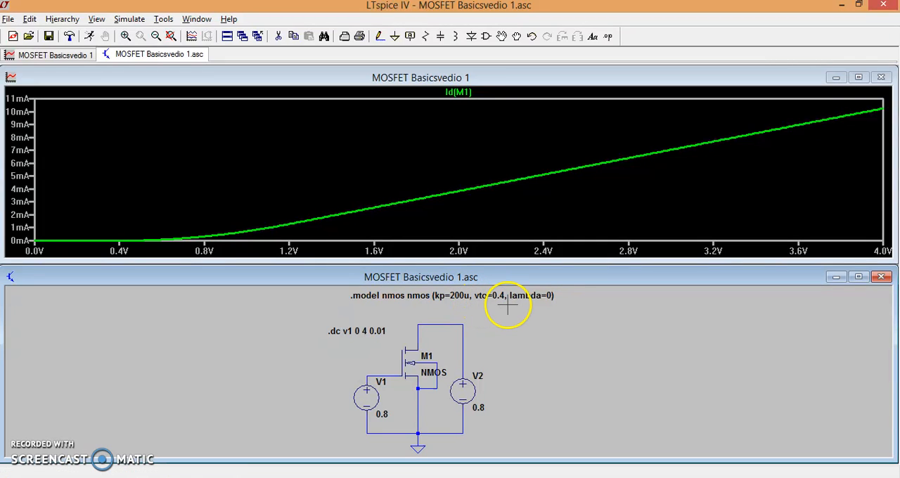
pyautogui.moveTo(529, 301)
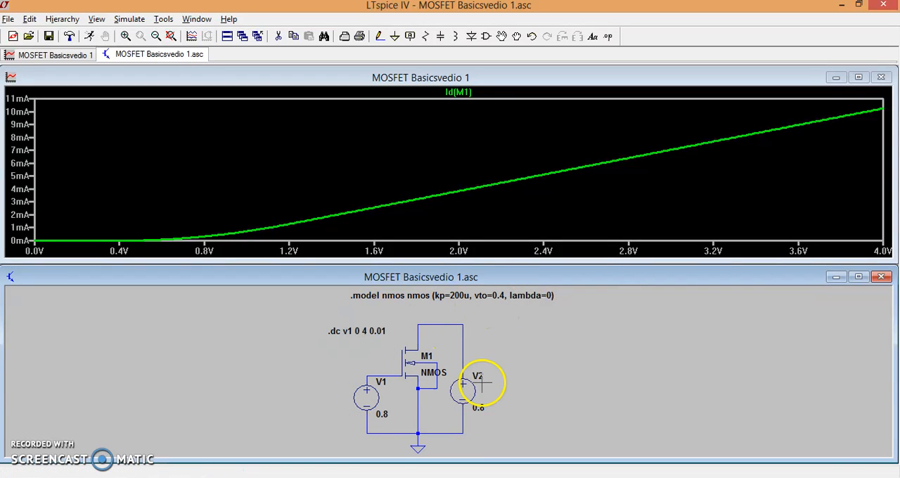
pyautogui.moveTo(366, 332)
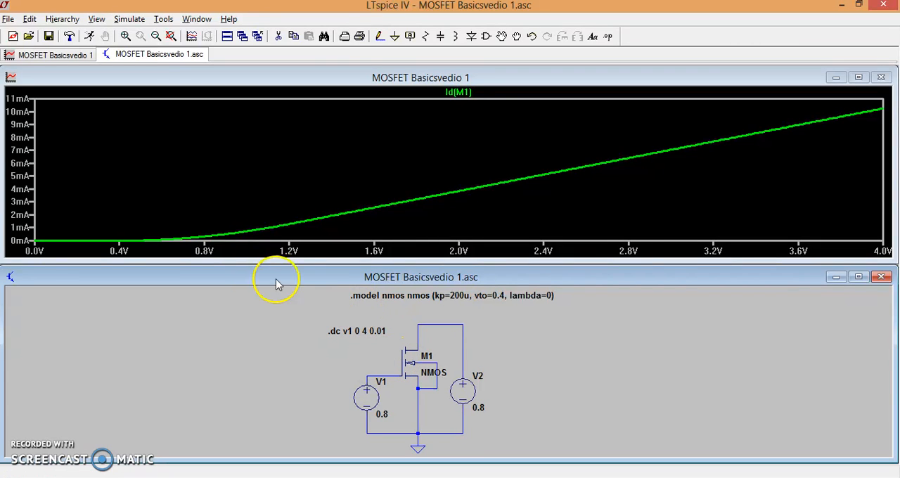
pyautogui.moveTo(313, 284)
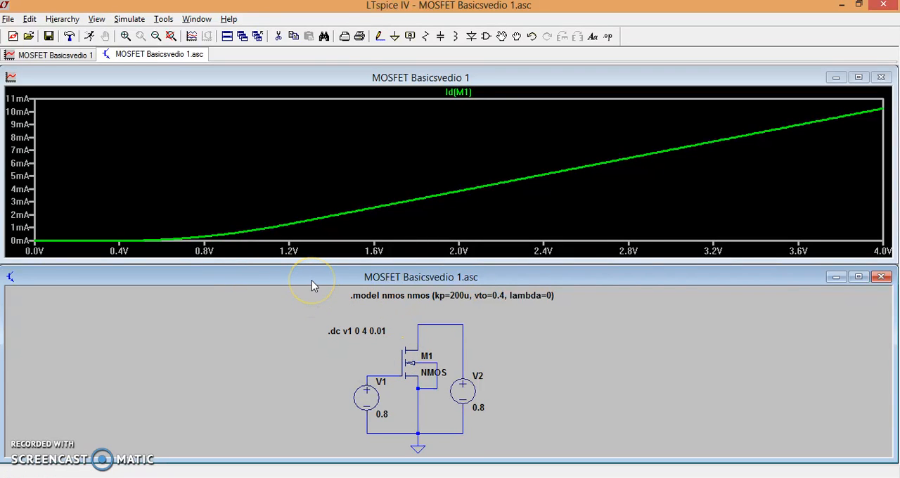
pyautogui.moveTo(353, 337)
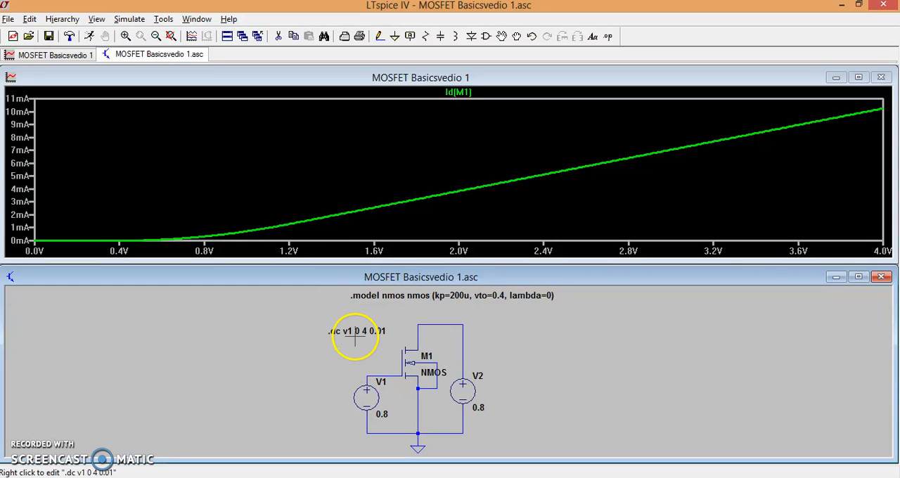